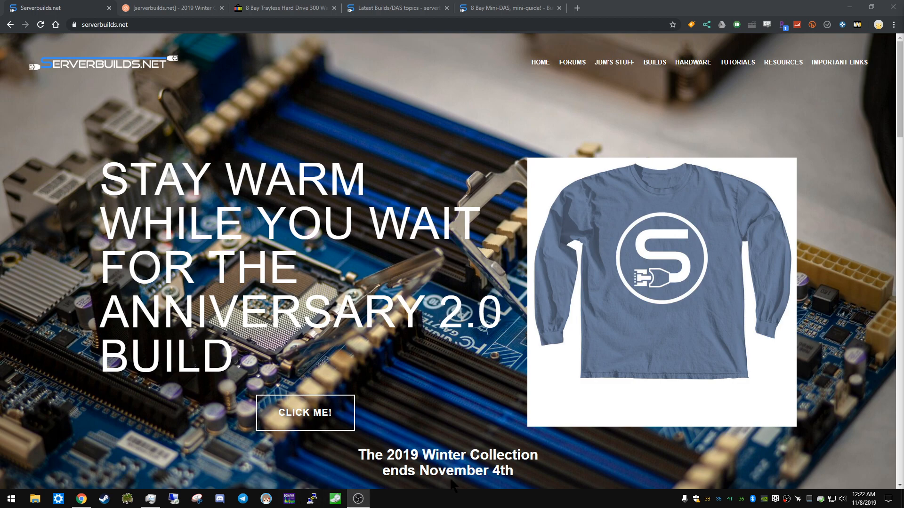
mouse_move(534, 474)
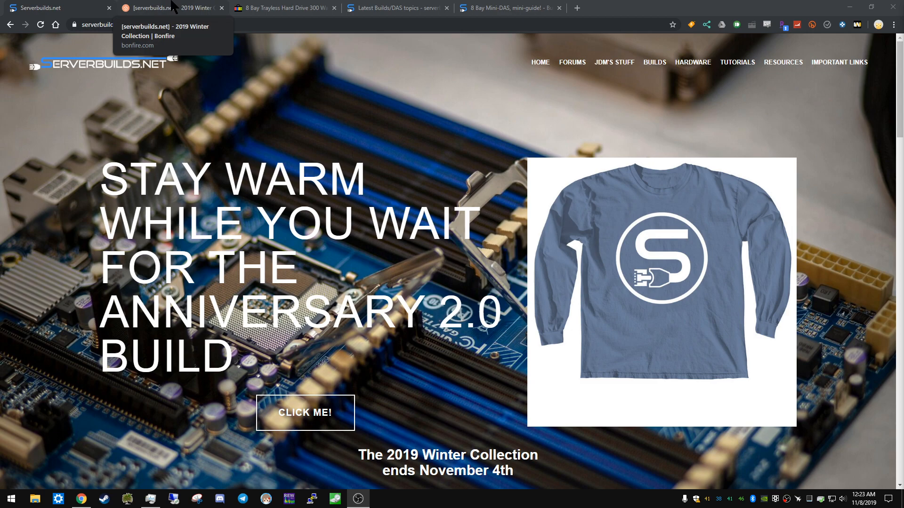
Look over the 2019 Winter Collection shirt, then bring up the $49.95 8-bay trayless enclosure listing
left_click(169, 8)
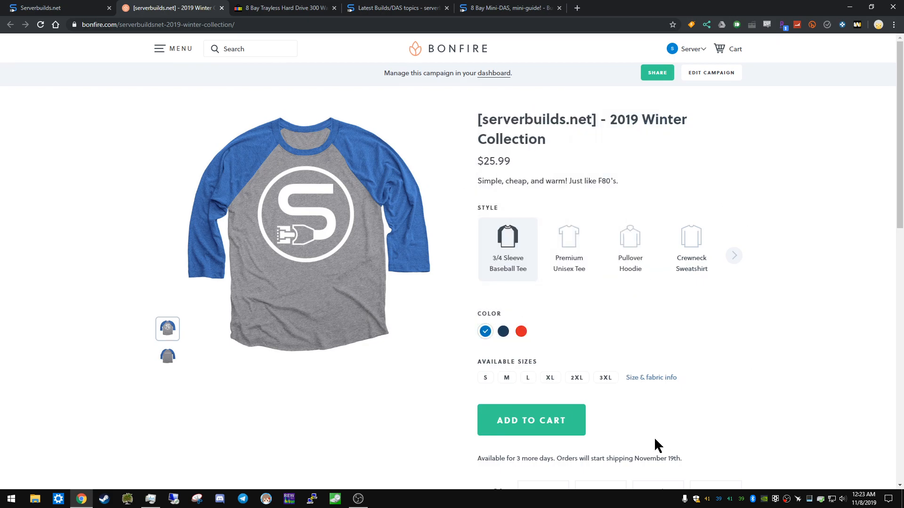
mouse_move(740, 323)
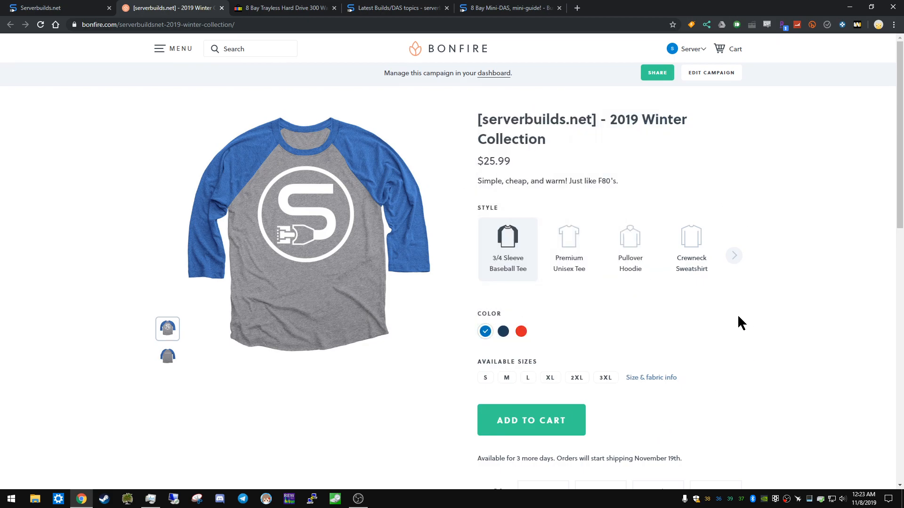
scroll("down", 3)
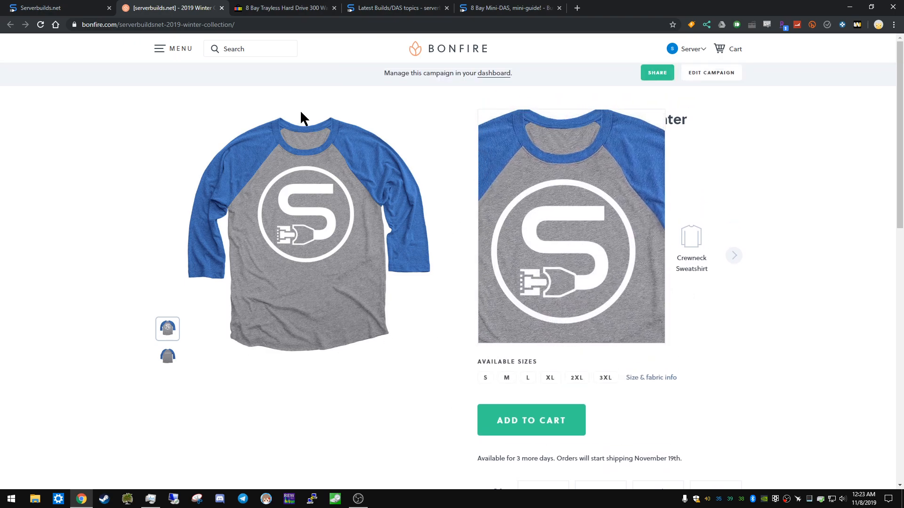
left_click(282, 8)
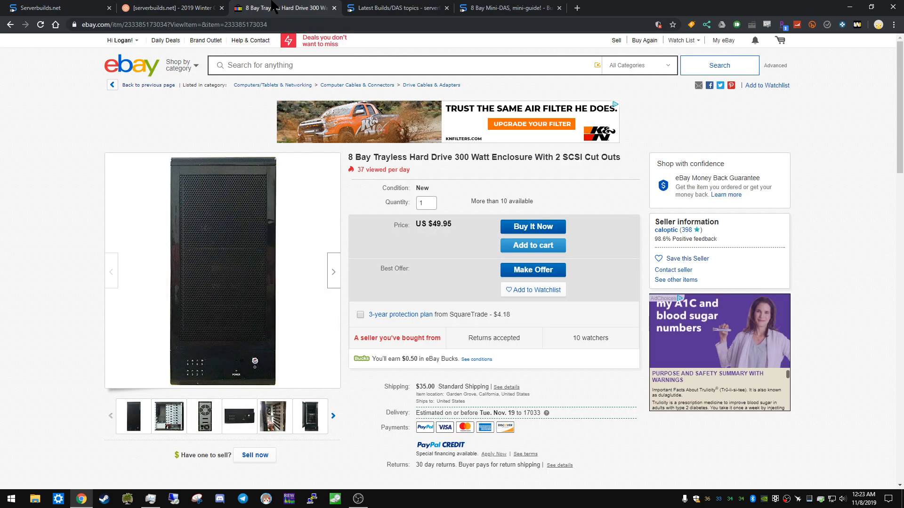
Open serverbuilds.net's 16-bay 4U DAS expansion guide listing Rosewill chassis, LSI HBA, EVGA PSU and cables
left_click(55, 8)
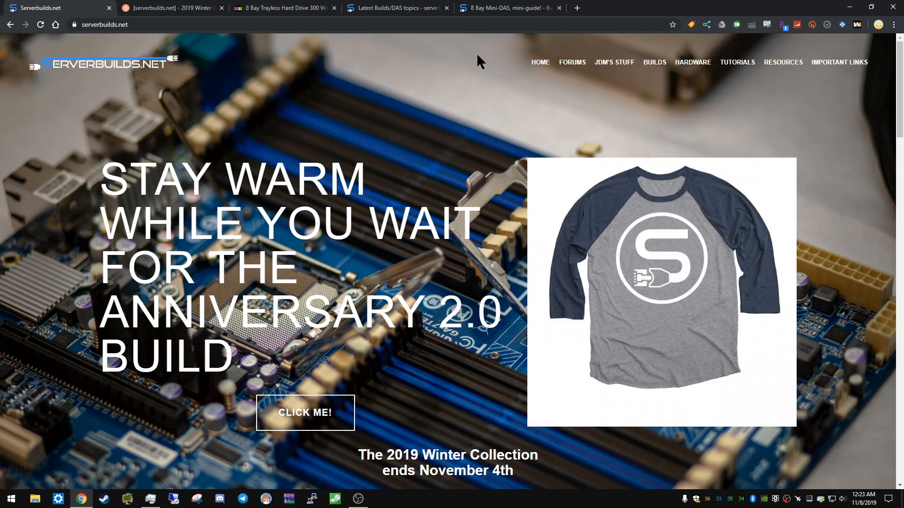
mouse_move(654, 62)
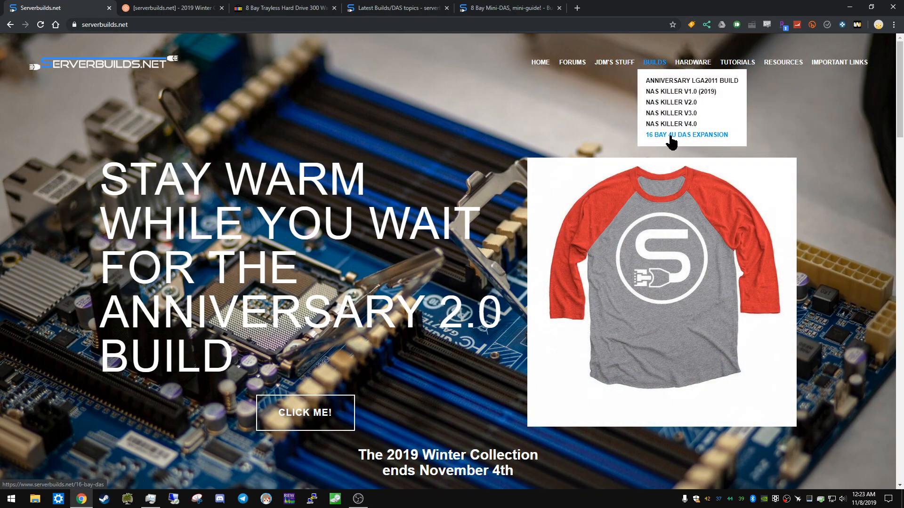
left_click(686, 134)
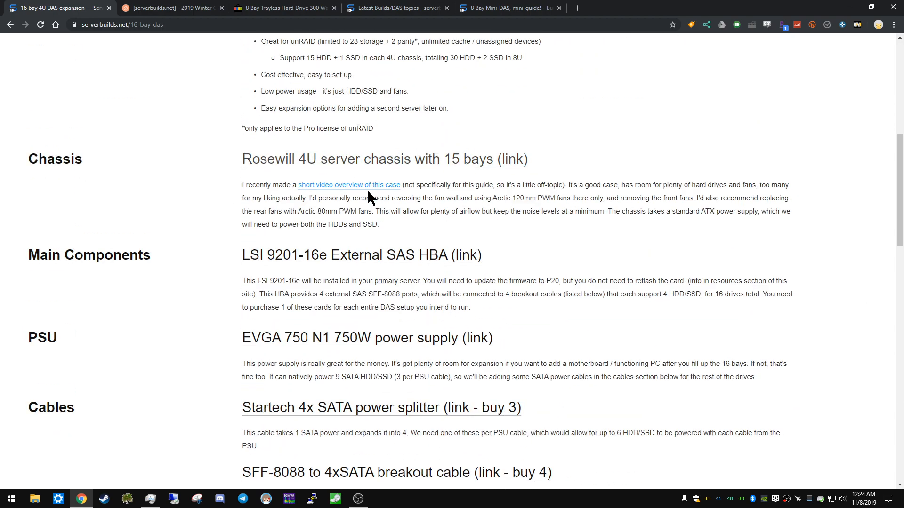
mouse_move(472, 183)
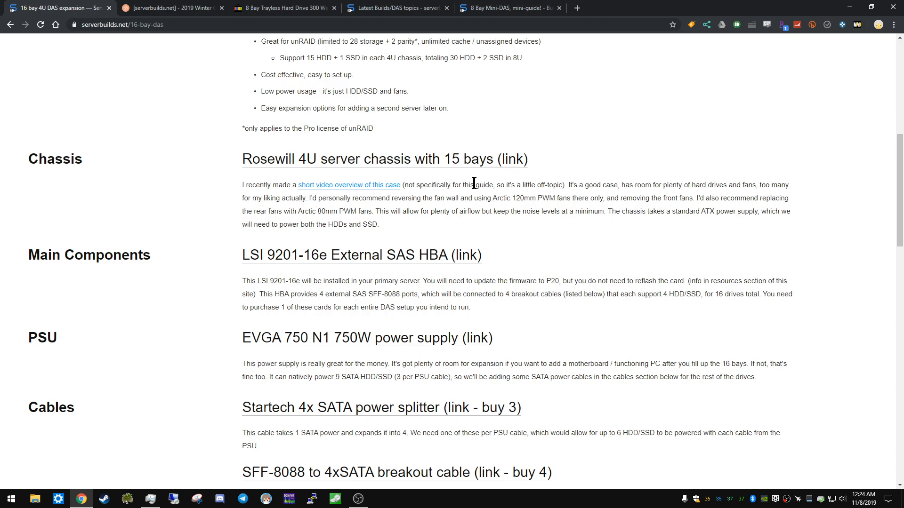
mouse_move(504, 260)
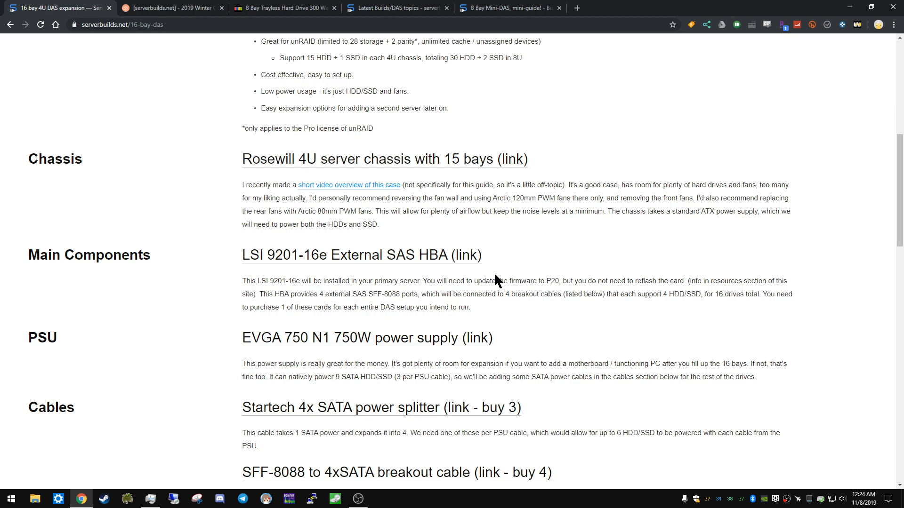
scroll("down", 3)
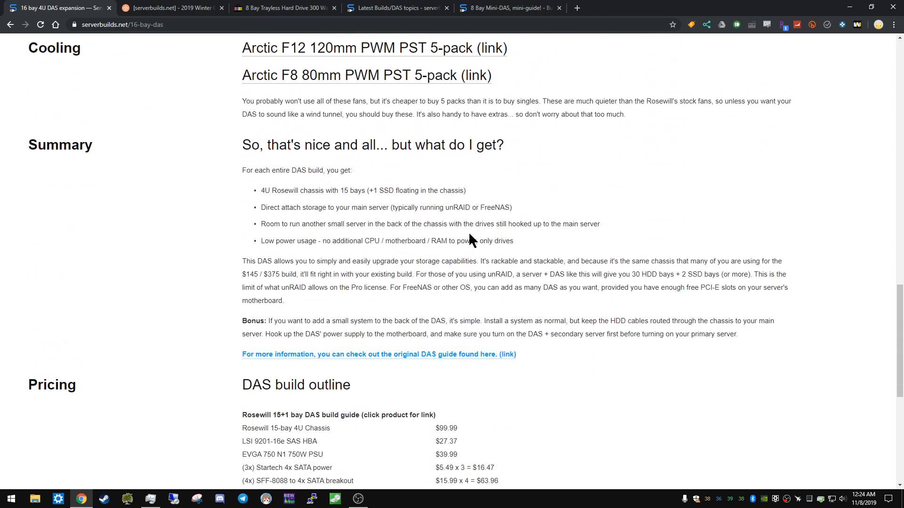
scroll("down", 3)
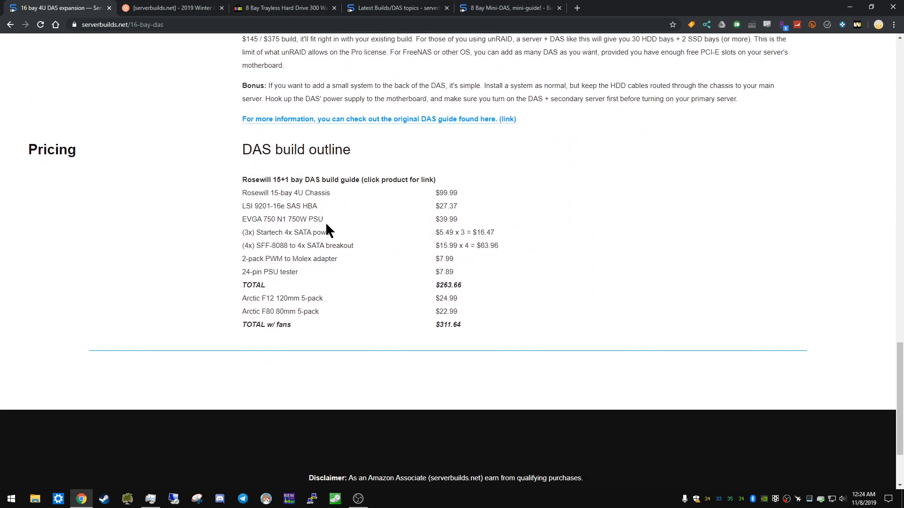
mouse_move(432, 208)
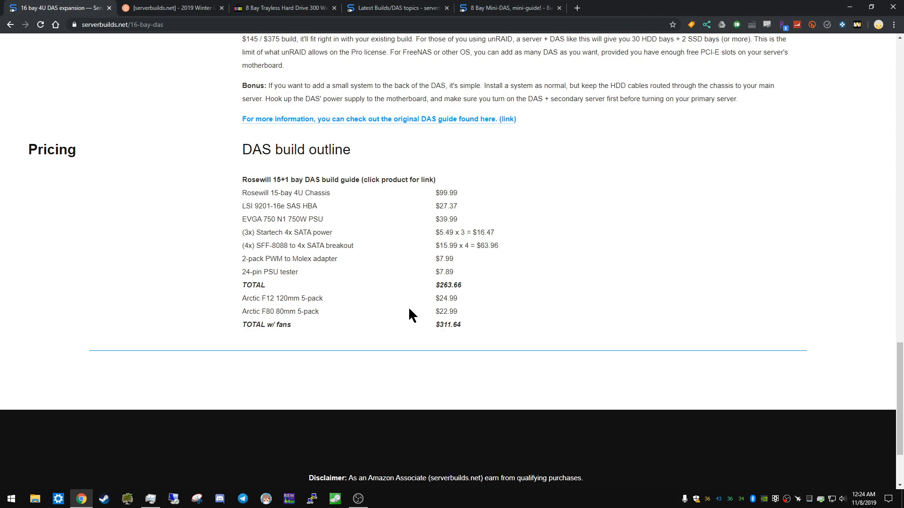
mouse_move(424, 200)
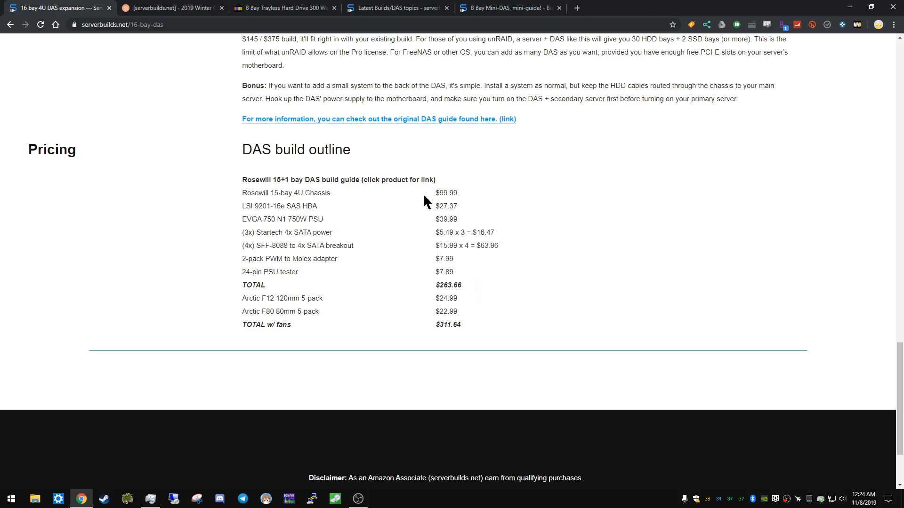
mouse_move(259, 323)
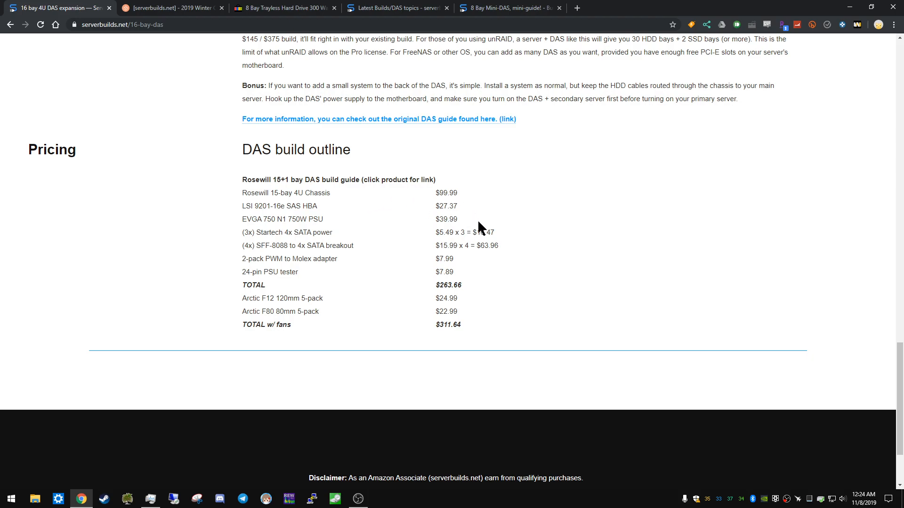
mouse_move(519, 296)
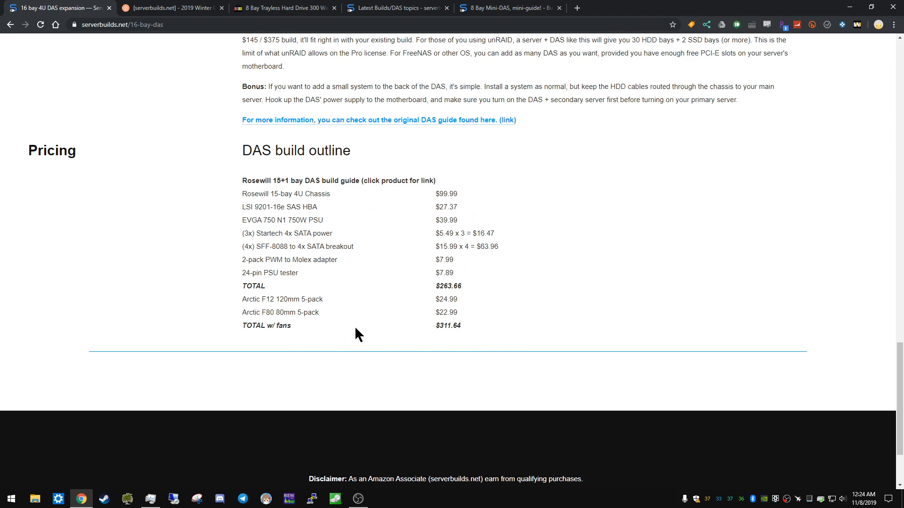
scroll("up", 3)
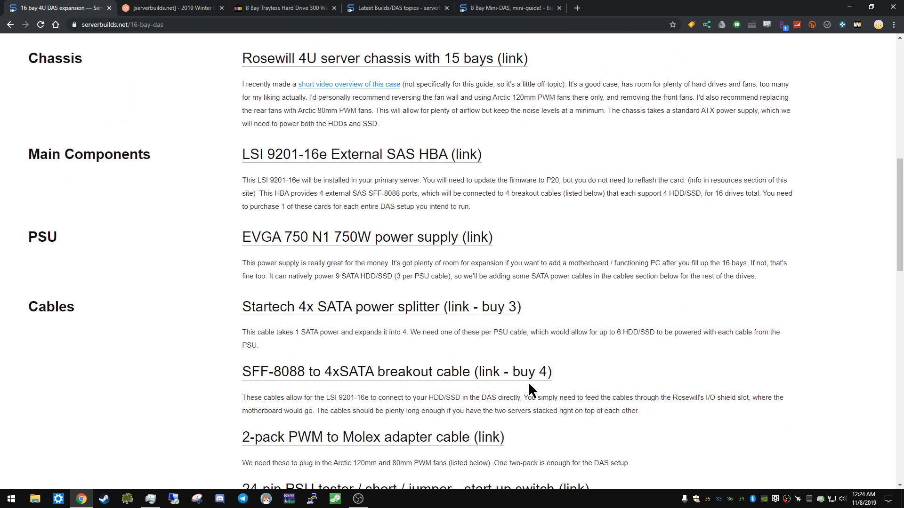
scroll("up", 3)
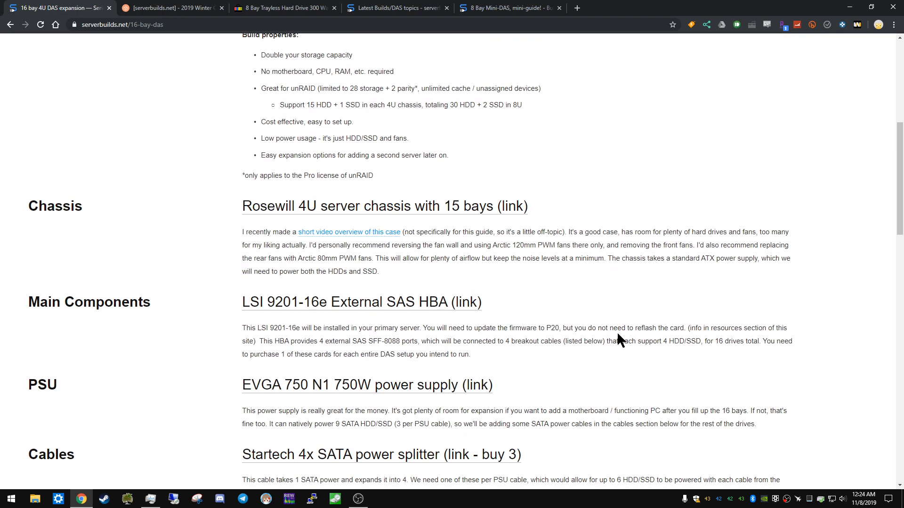
scroll("down", 3)
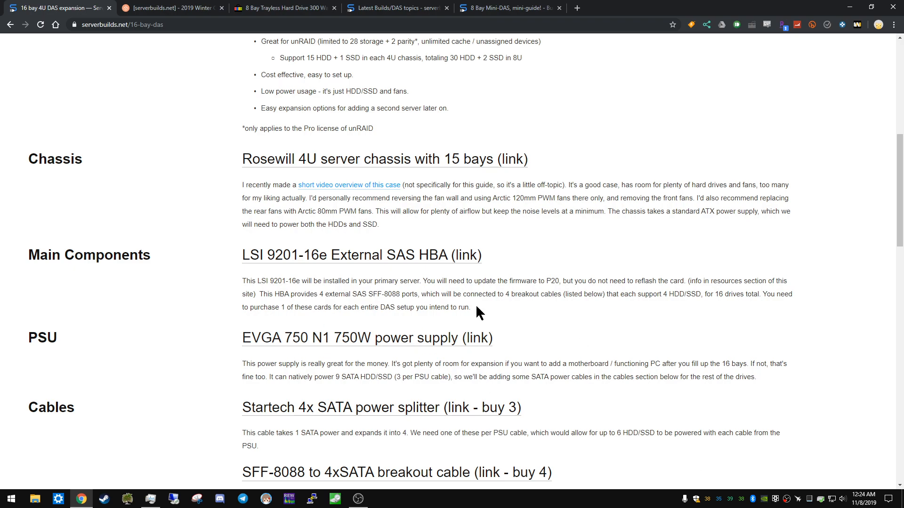
mouse_move(306, 237)
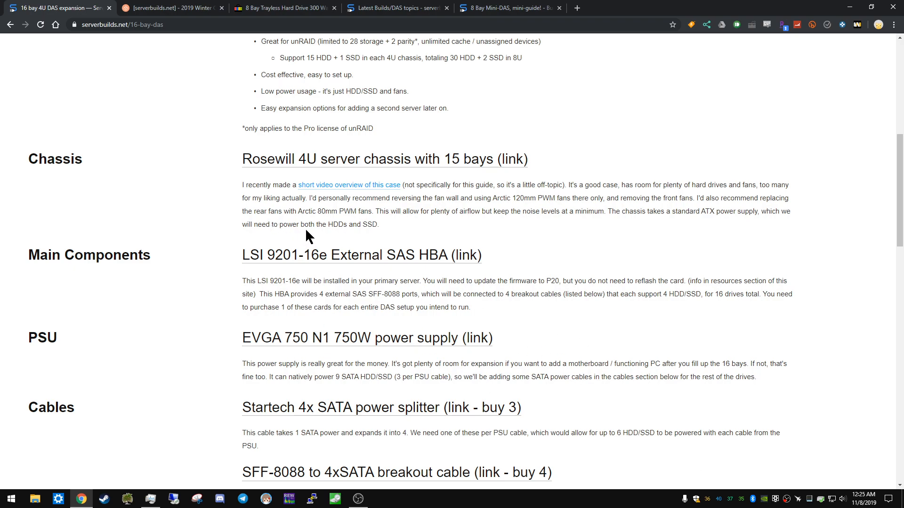
mouse_move(629, 225)
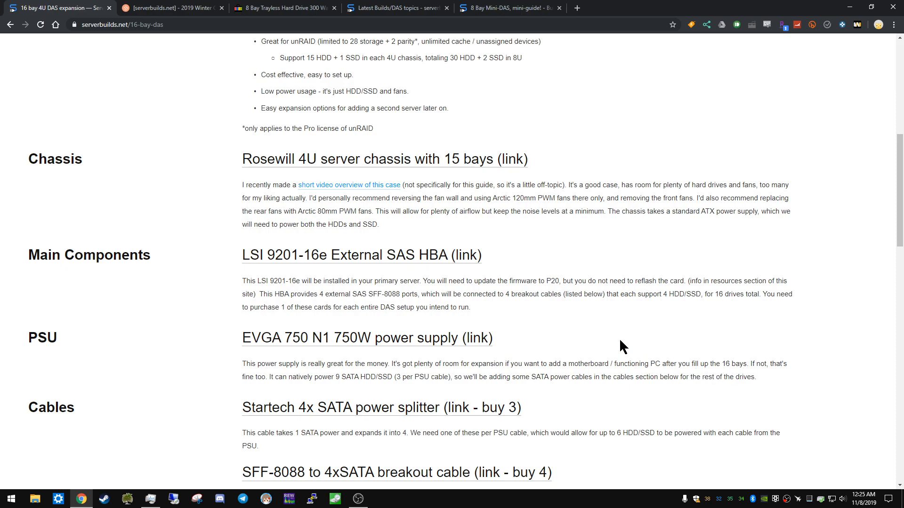
mouse_move(604, 59)
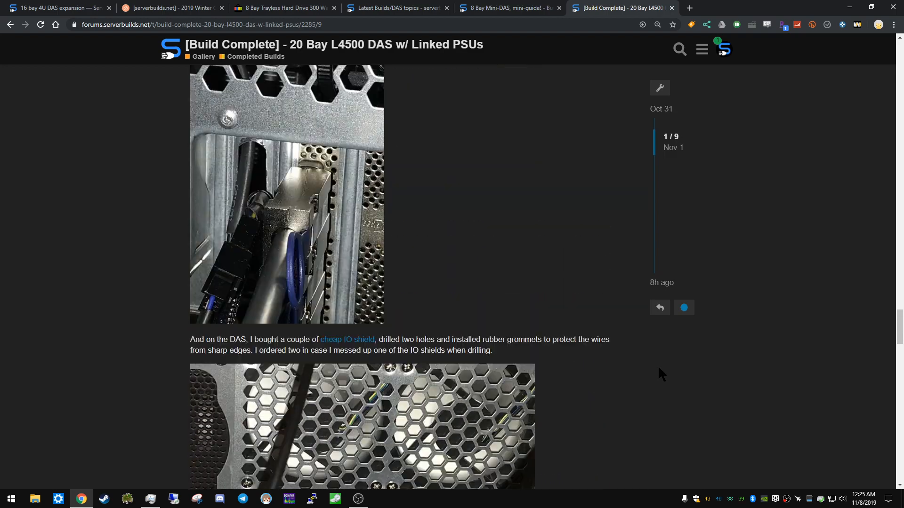
Enlarge the completed 20-bay L4500 DAS build photo, then close the lightbox
scroll("down", 3)
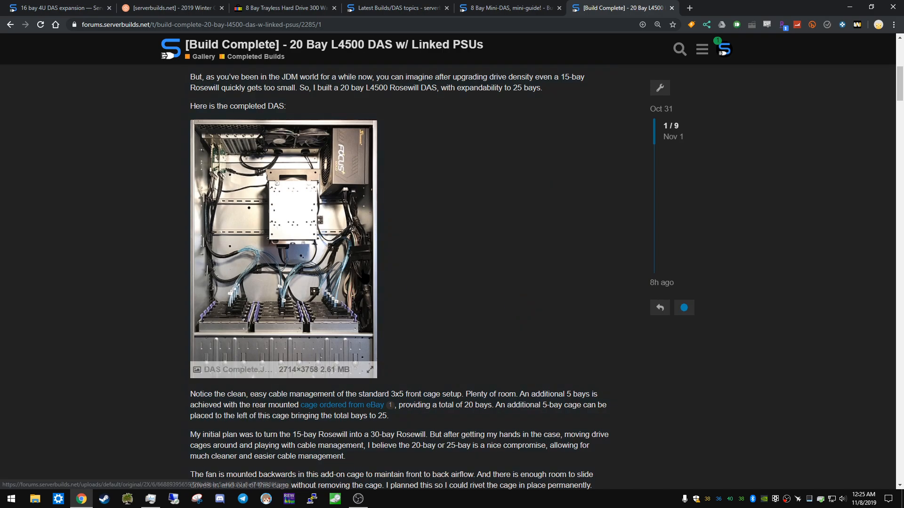
left_click(283, 247)
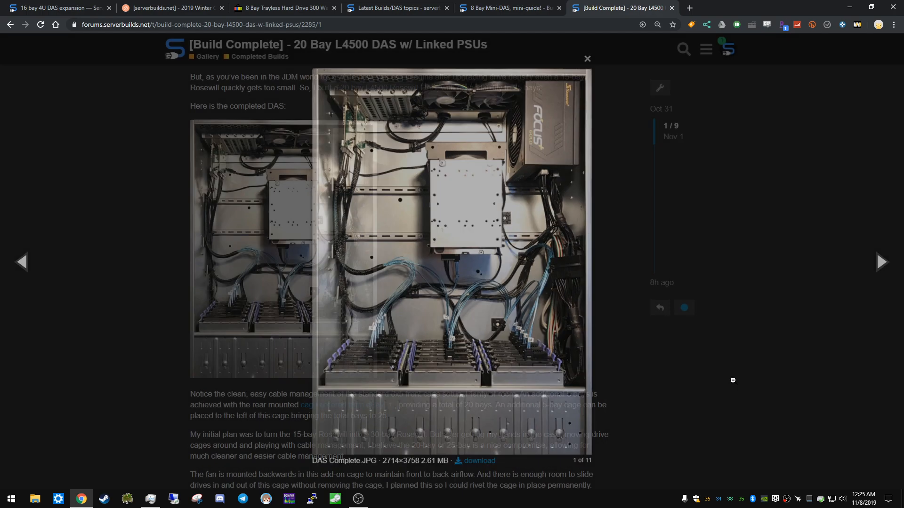
left_click(587, 58)
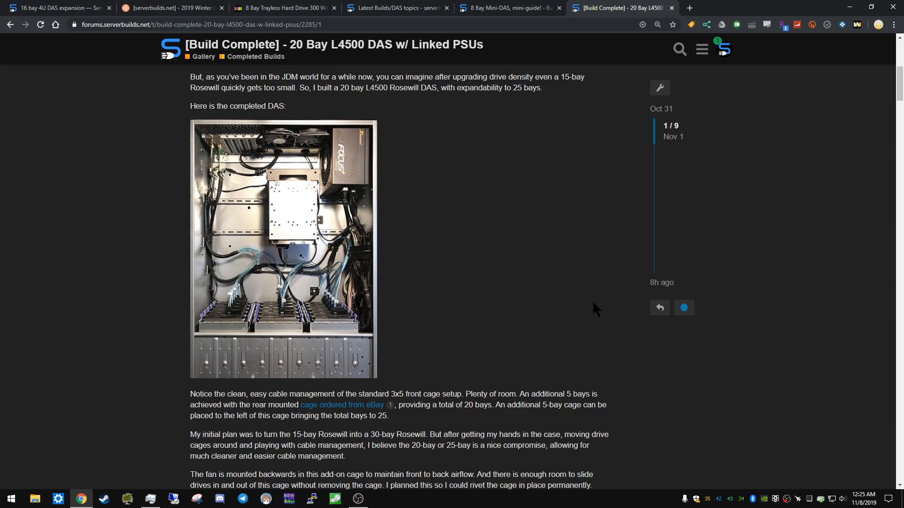
mouse_move(319, 242)
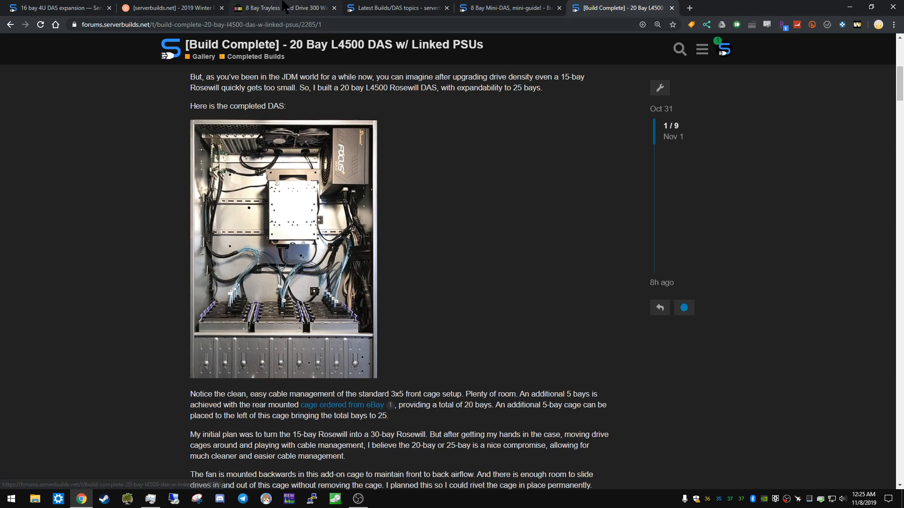
left_click(283, 7)
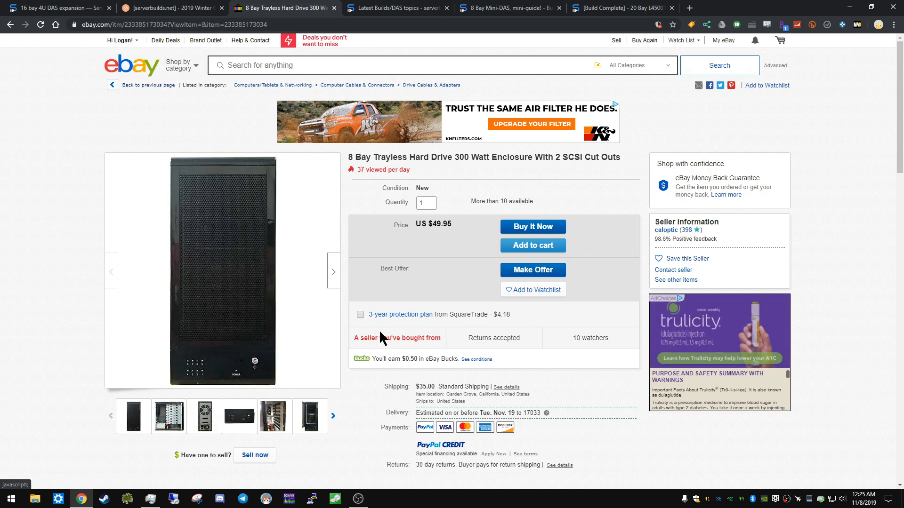
mouse_move(354, 307)
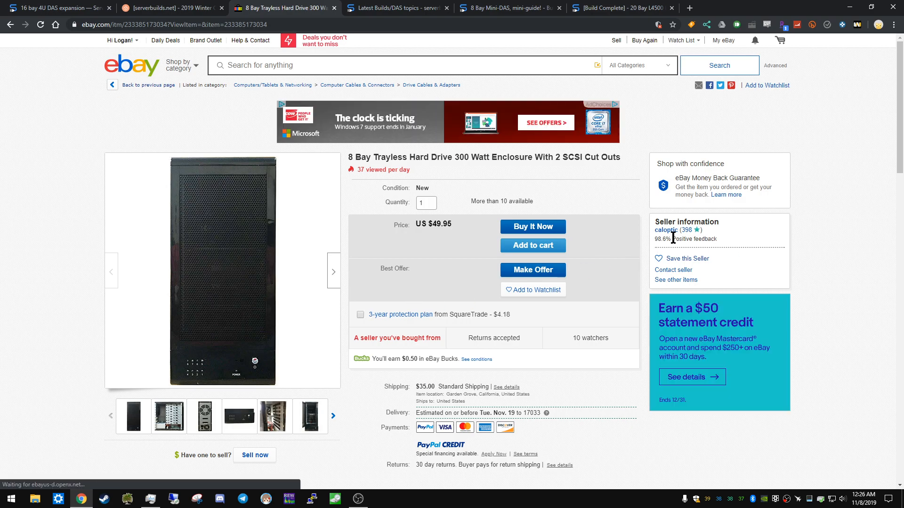
mouse_move(665, 230)
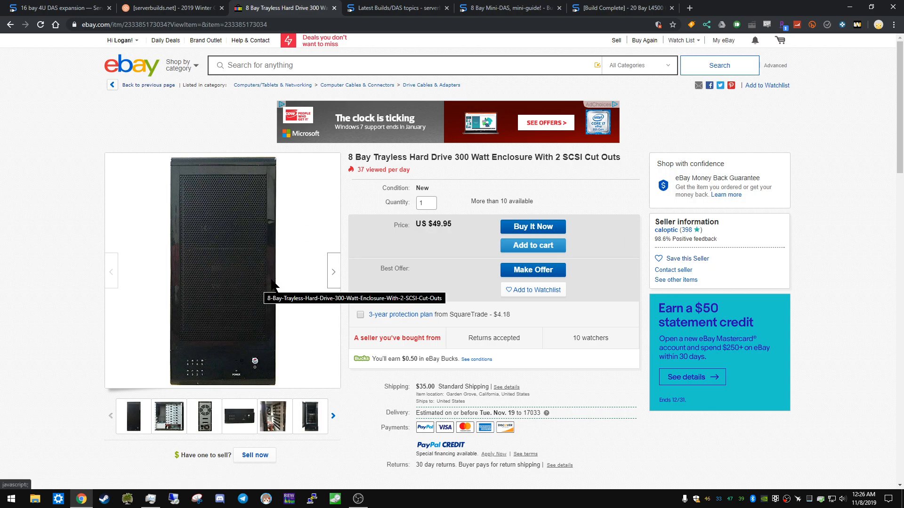
mouse_move(298, 242)
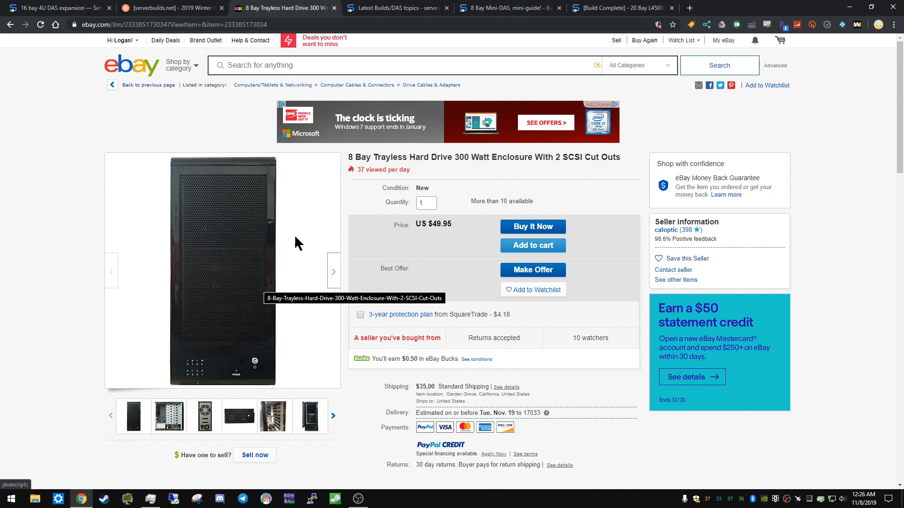
mouse_move(372, 285)
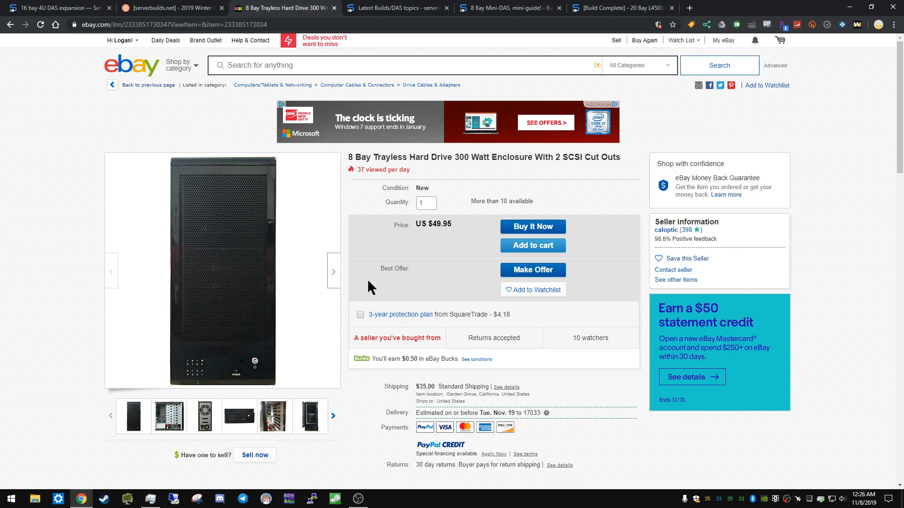
mouse_move(359, 302)
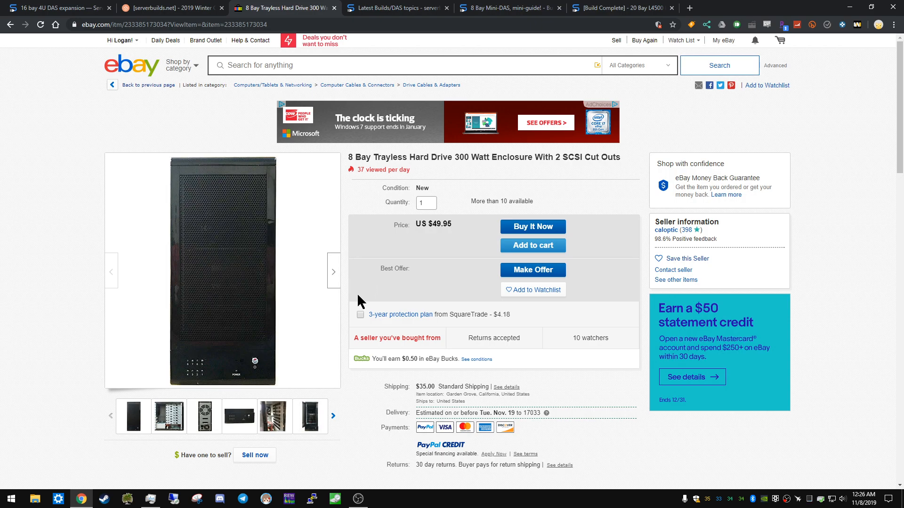
mouse_move(347, 306)
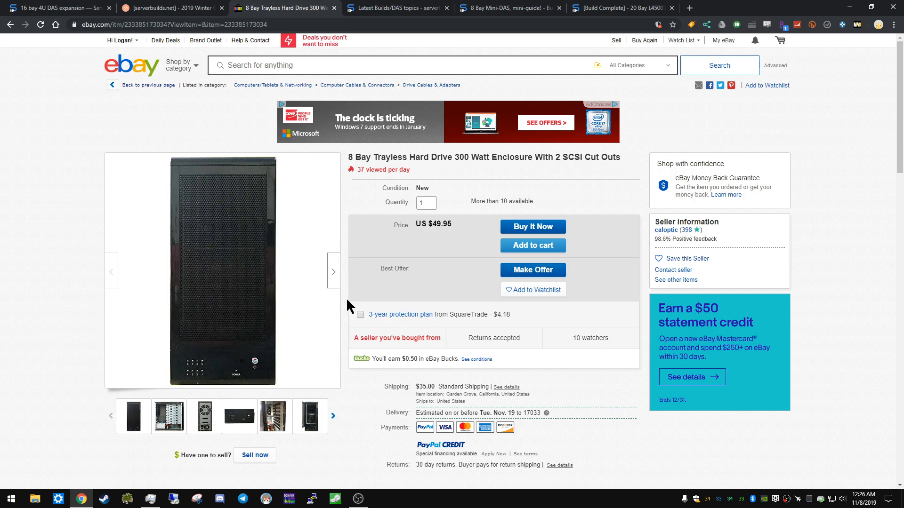
mouse_move(310, 283)
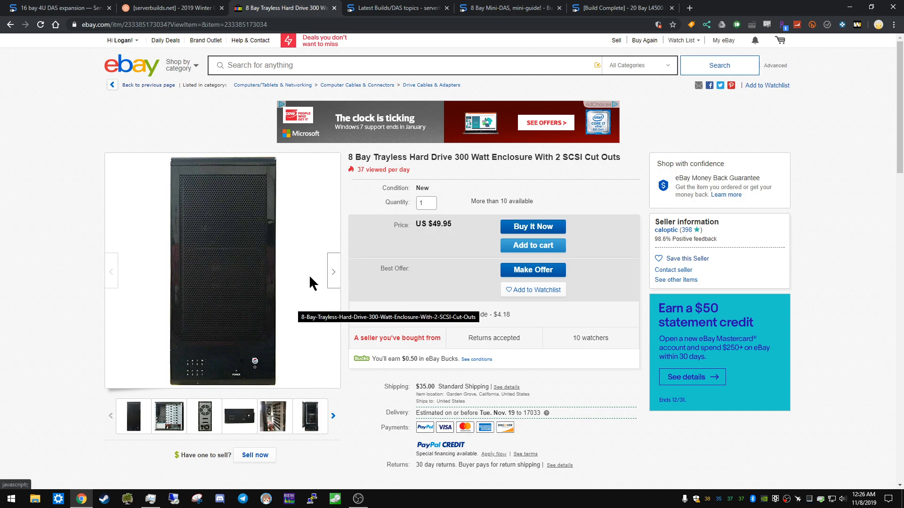
mouse_move(312, 287)
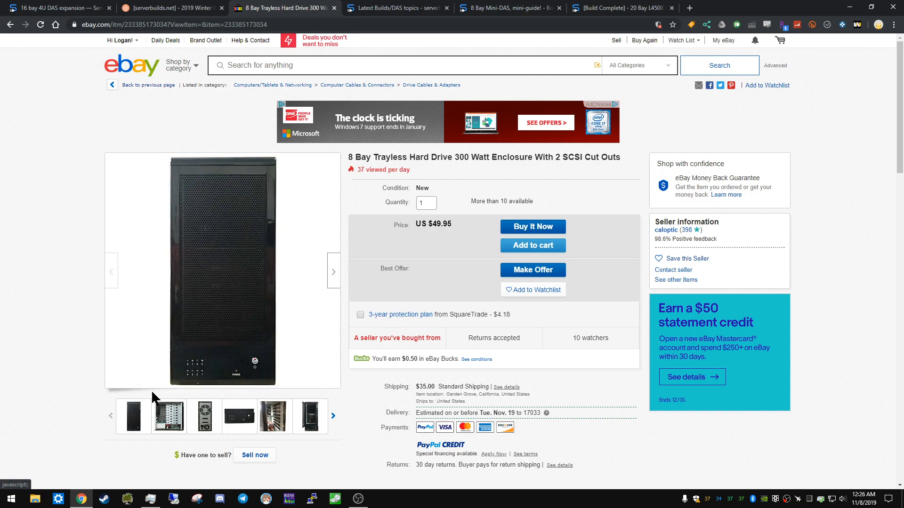
mouse_move(288, 288)
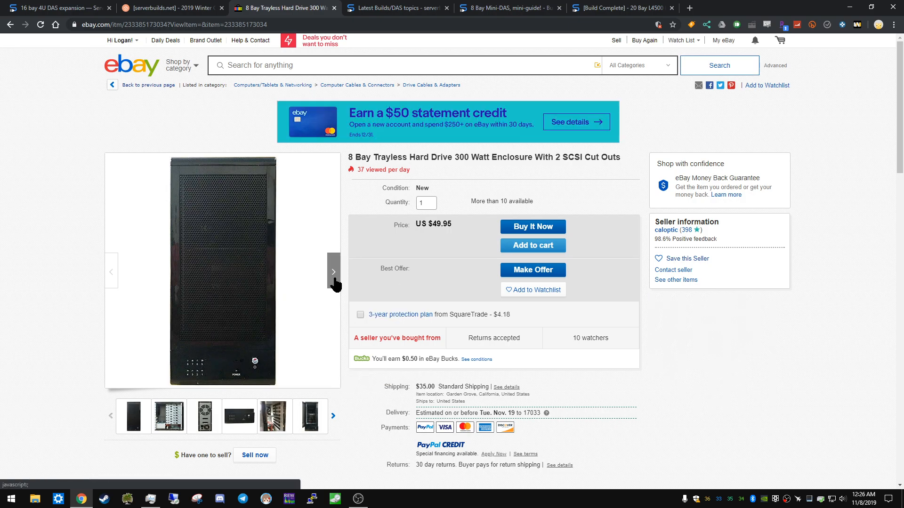
View the enclosure's interior and rear photos and $49.95 price, then return to the DAS topics list
left_click(333, 271)
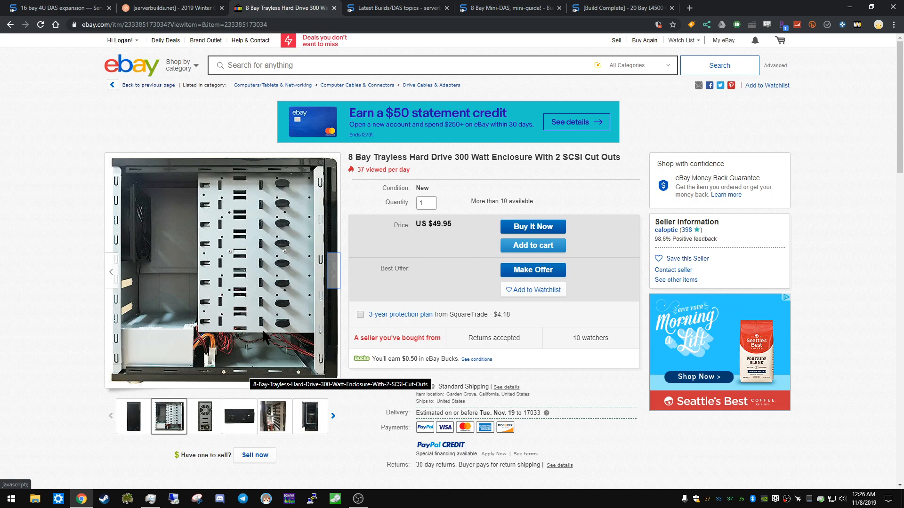
mouse_move(321, 359)
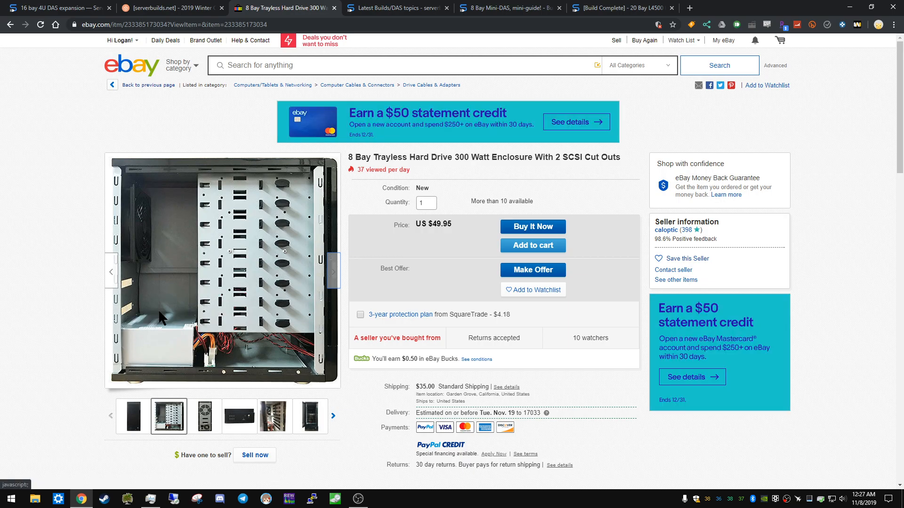
mouse_move(369, 261)
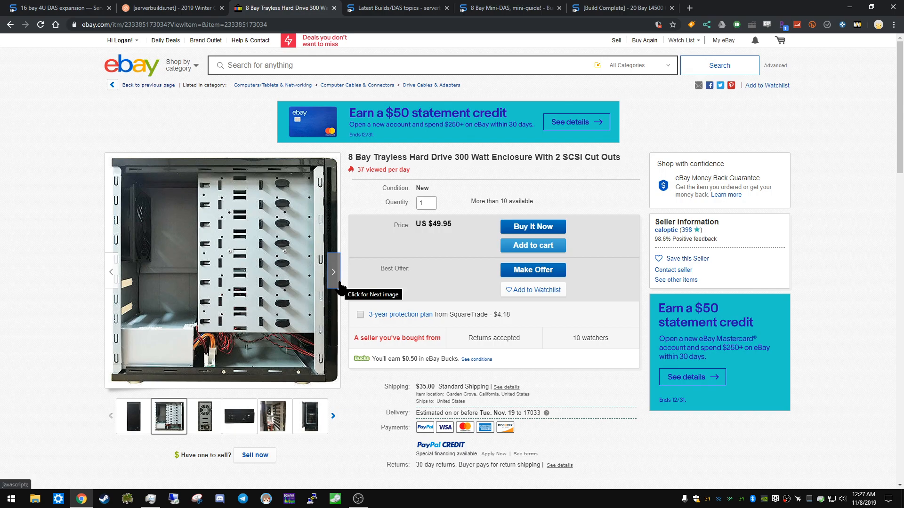
left_click(333, 272)
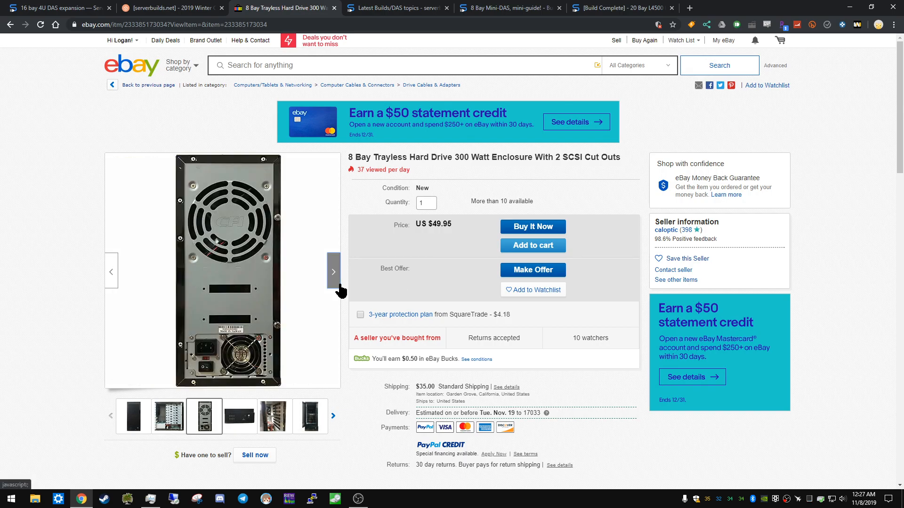
mouse_move(416, 236)
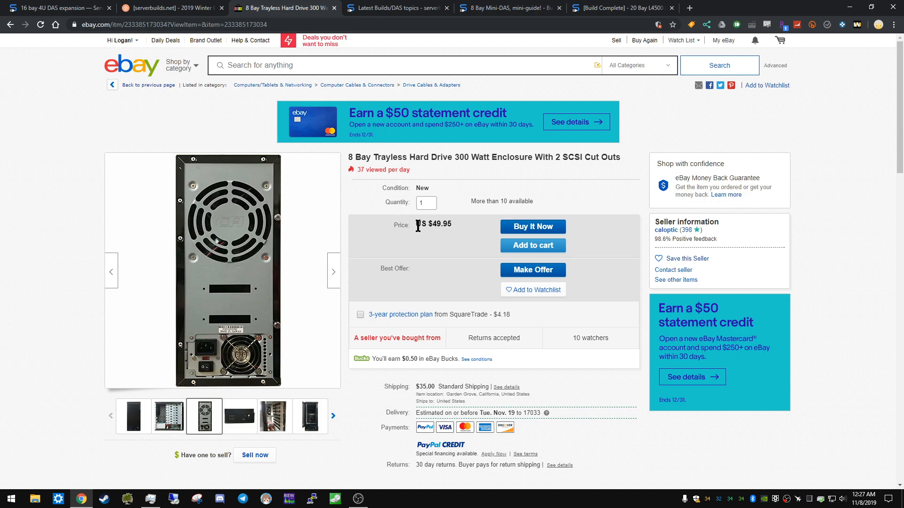
mouse_move(453, 231)
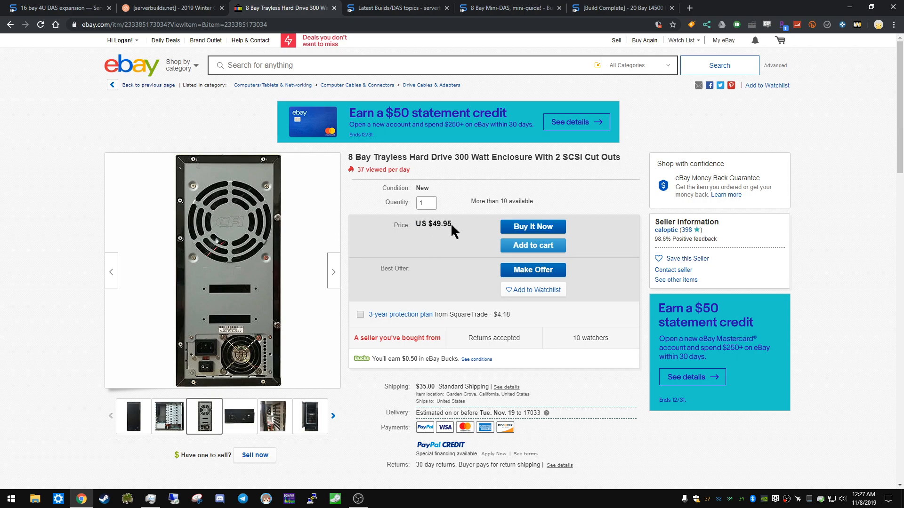
double_click(424, 386)
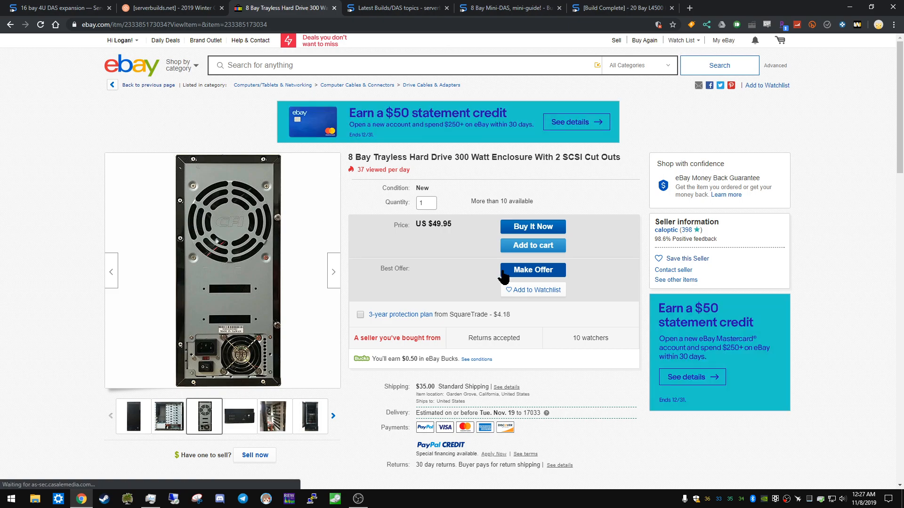
left_click(532, 270)
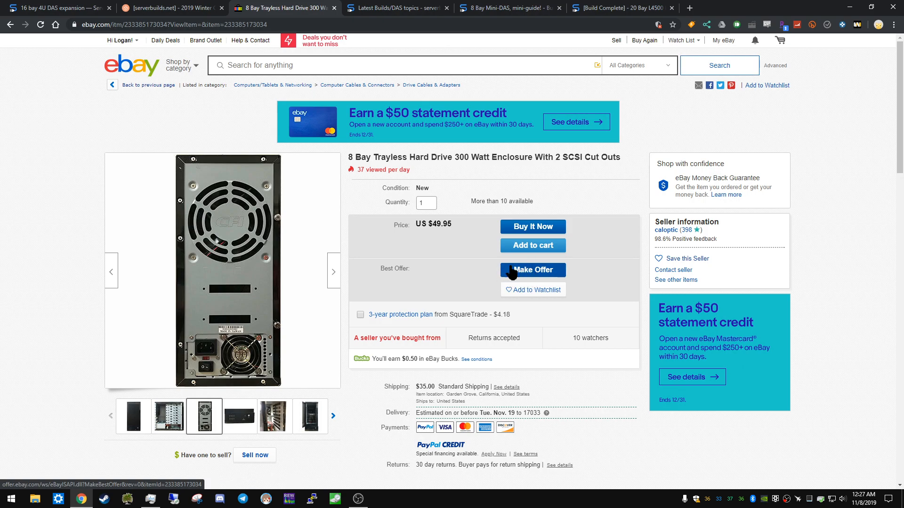
mouse_move(468, 262)
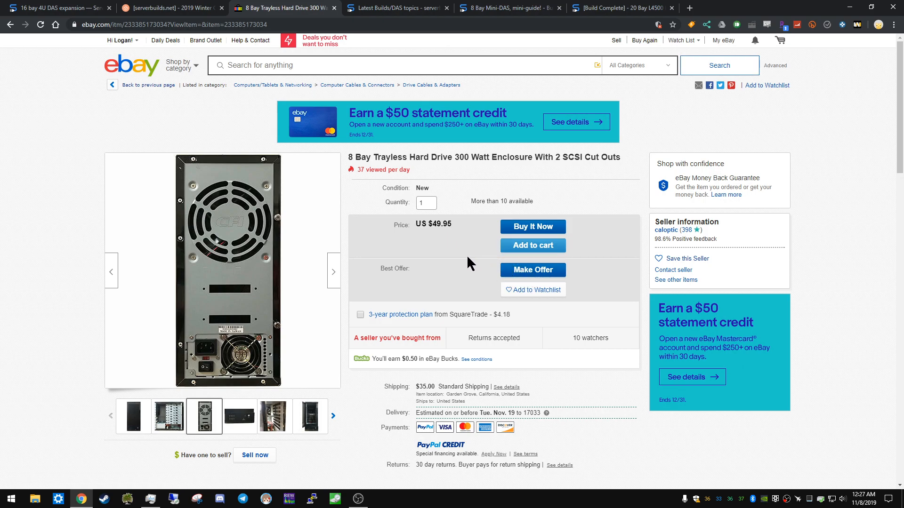
mouse_move(457, 192)
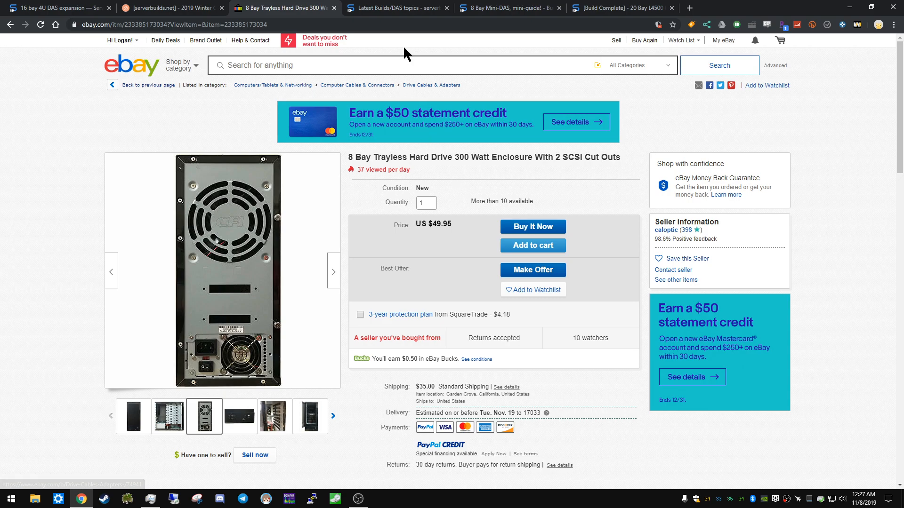
mouse_move(485, 219)
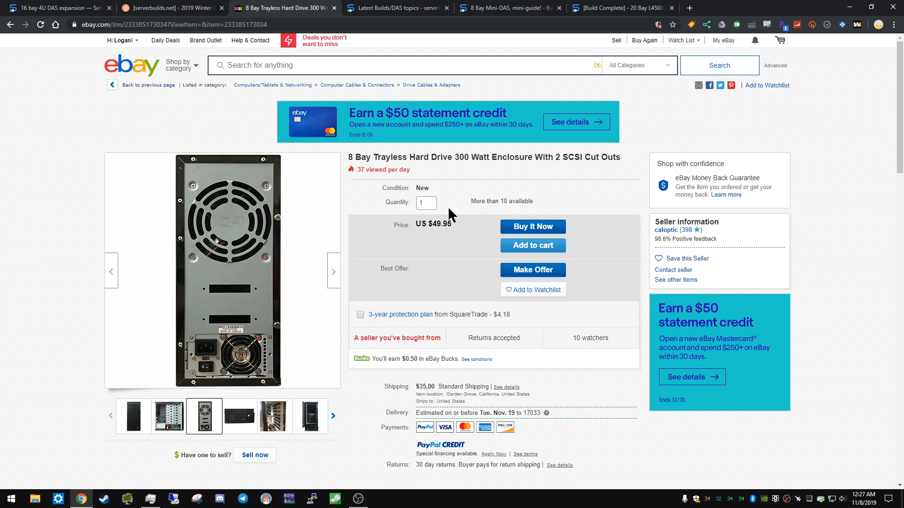
mouse_move(421, 149)
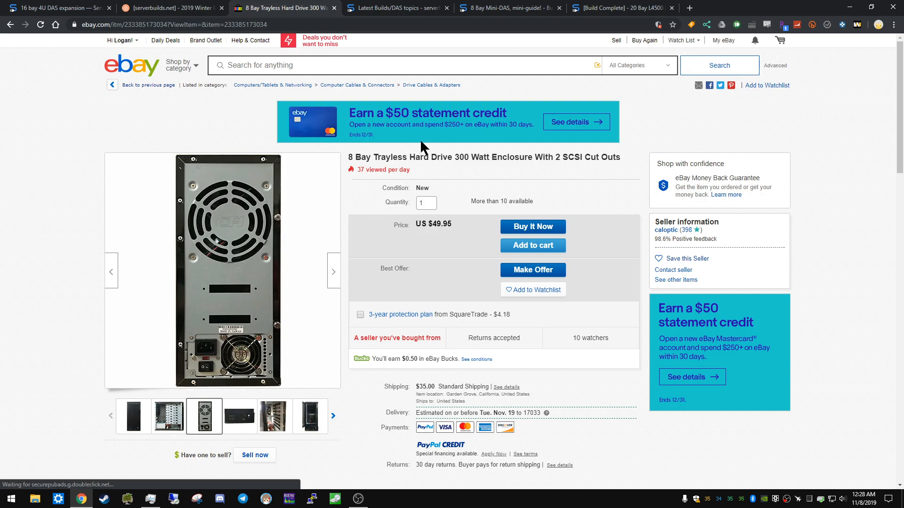
mouse_move(422, 148)
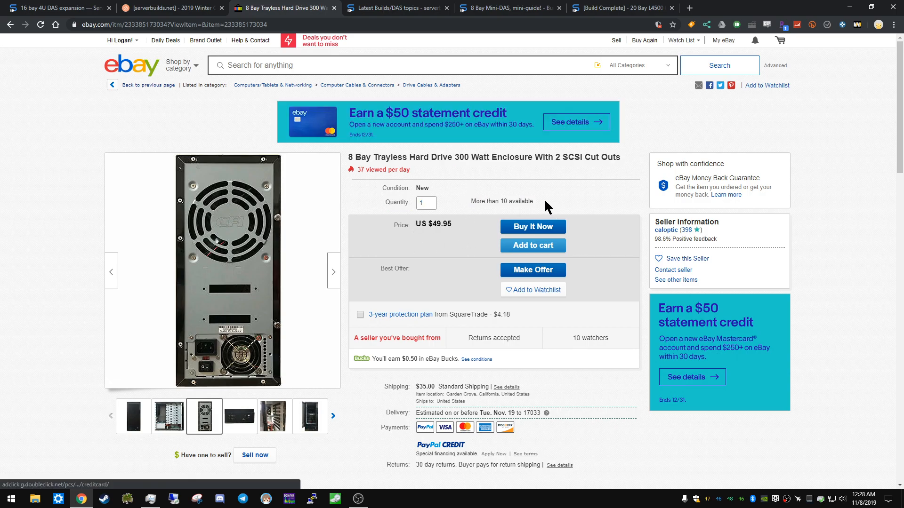
mouse_move(522, 203)
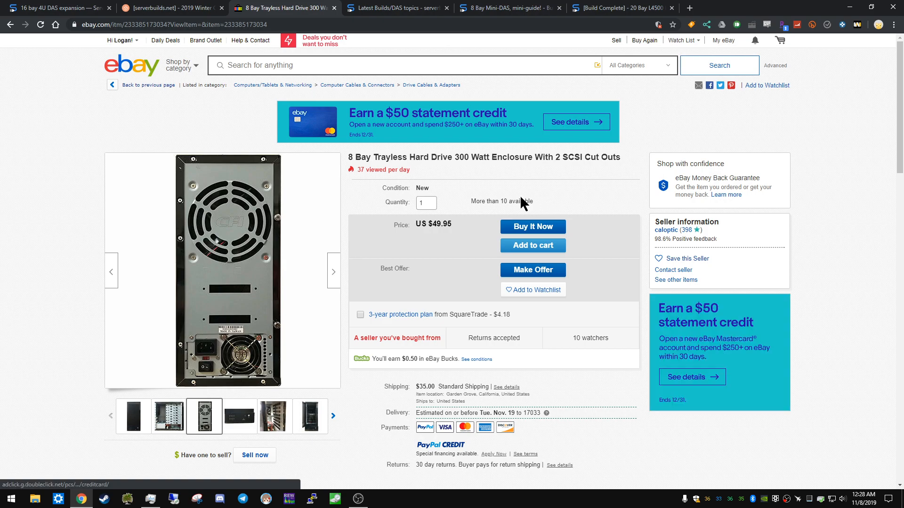
mouse_move(452, 203)
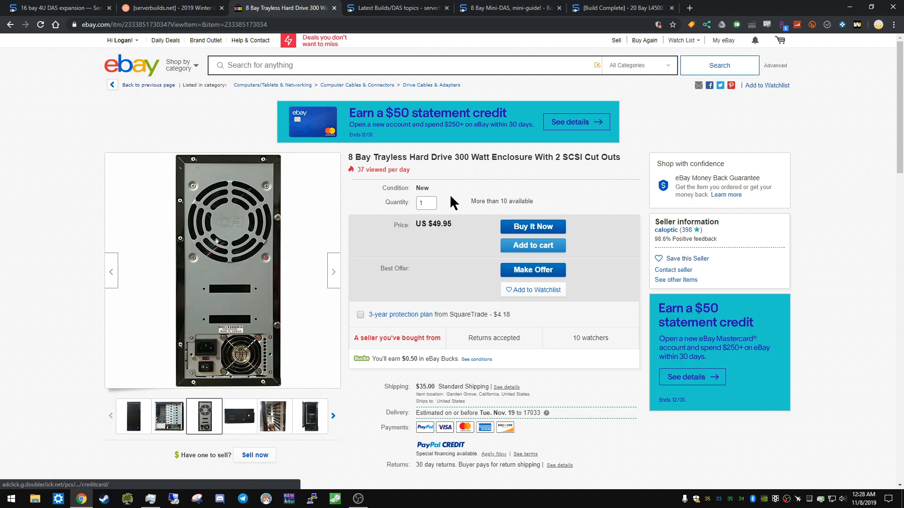
mouse_move(460, 206)
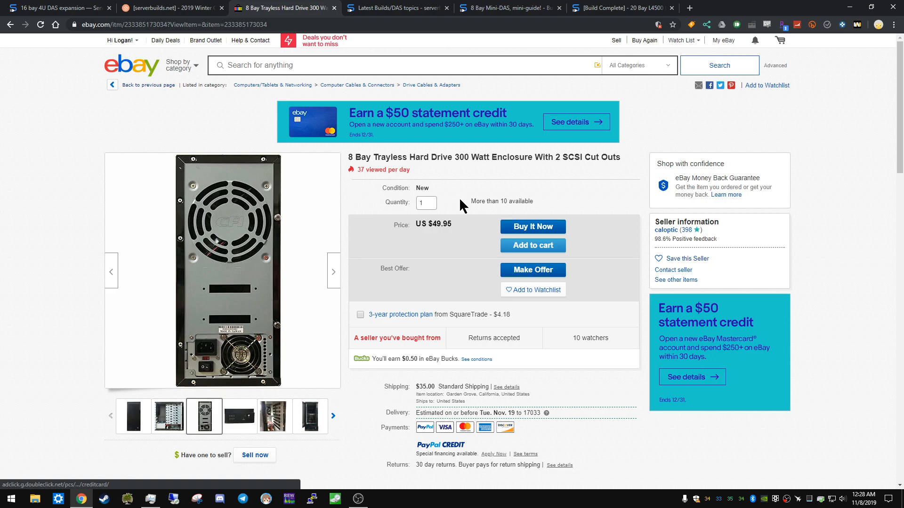
mouse_move(485, 175)
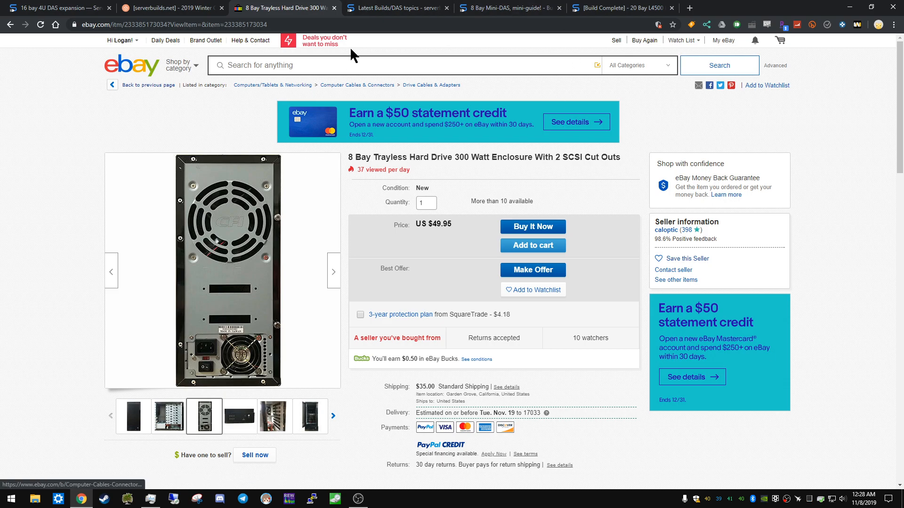
left_click(396, 8)
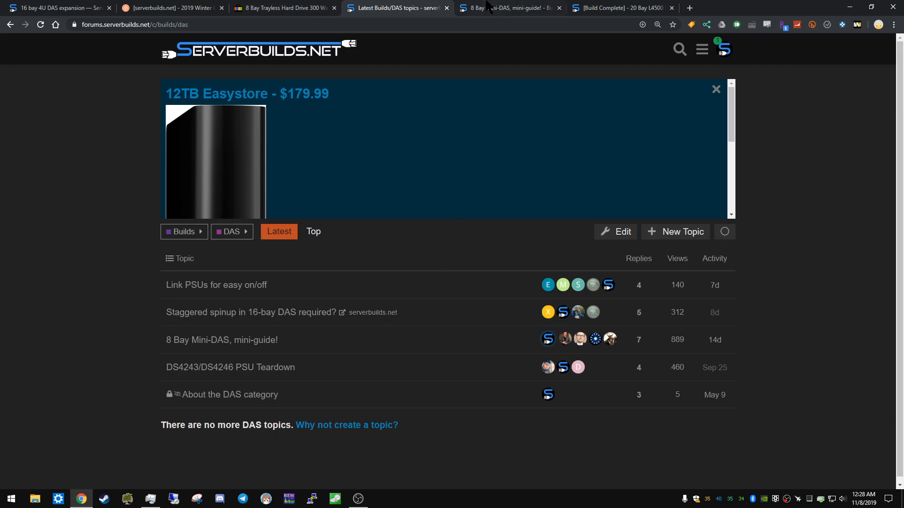
Scroll the 8 Bay Mini-DAS guide and open the LSI 9201-16E ($32.70) link in a new tab
left_click(509, 8)
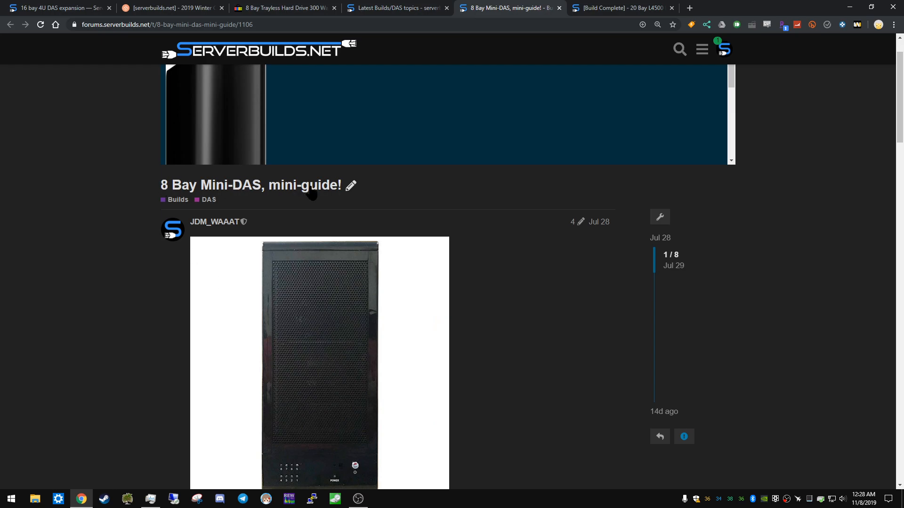
scroll("down", 3)
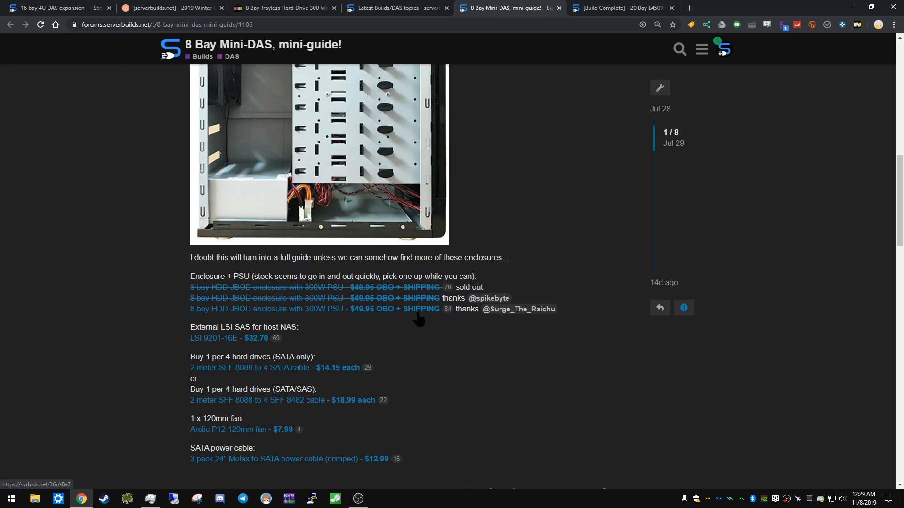
mouse_move(380, 320)
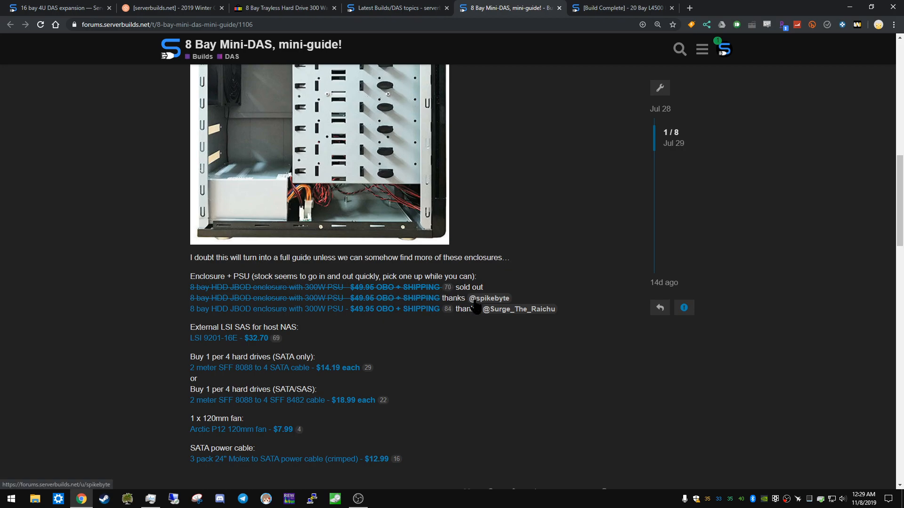
mouse_move(470, 303)
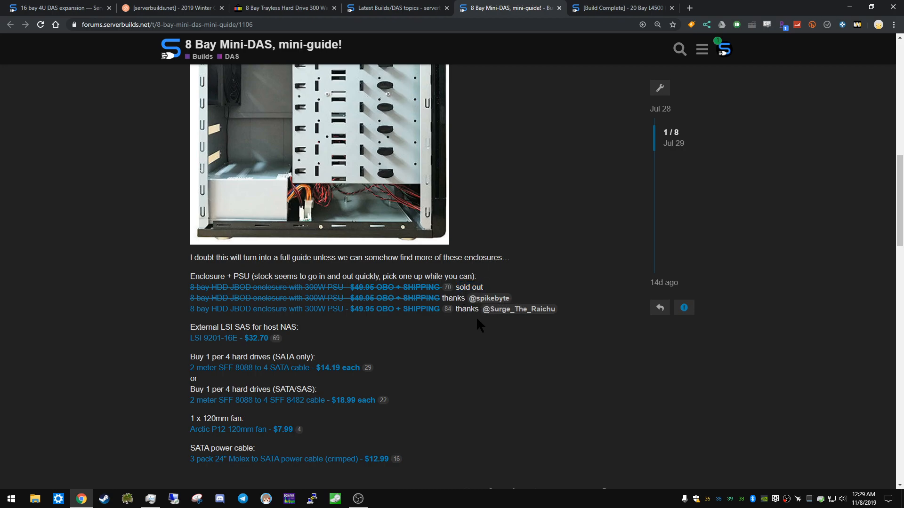
mouse_move(455, 326)
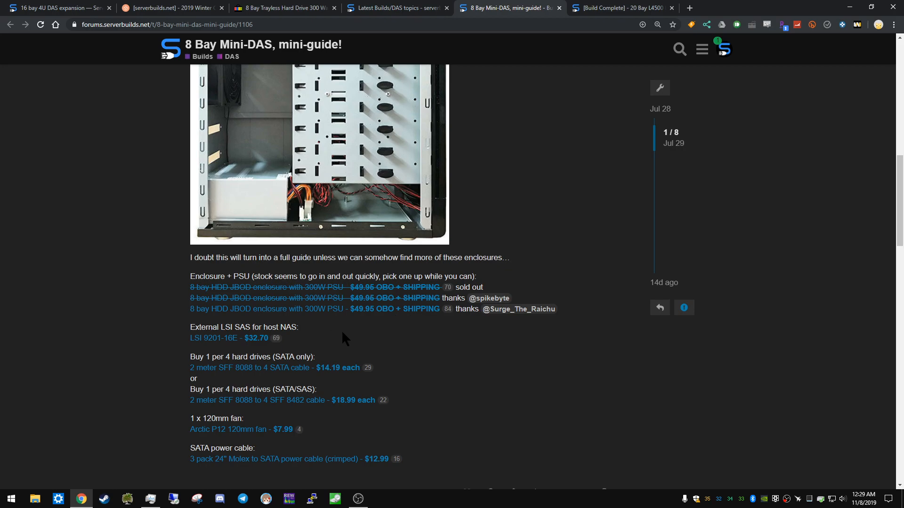
scroll("down", 3)
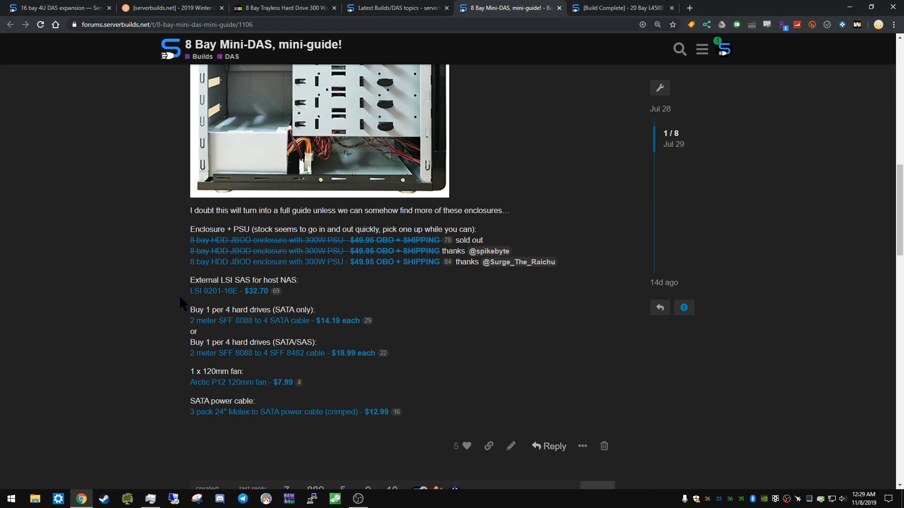
scroll("down", 3)
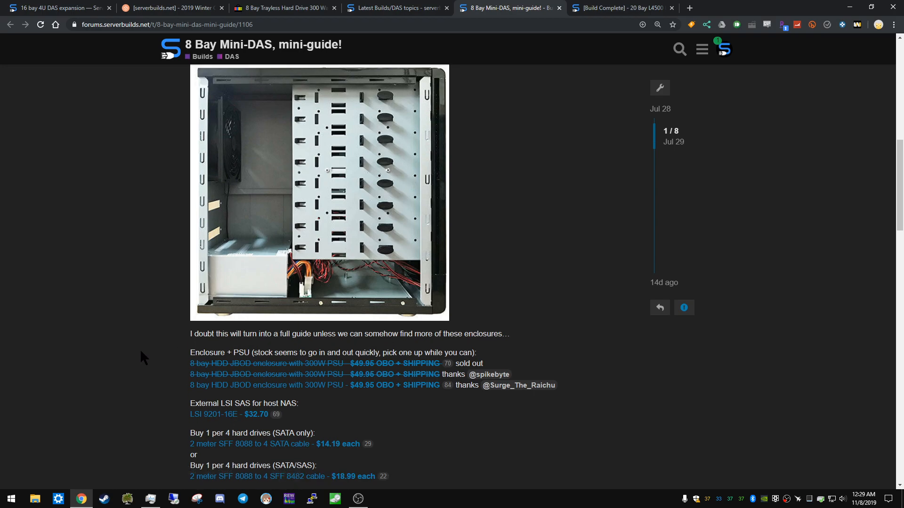
scroll("down", 3)
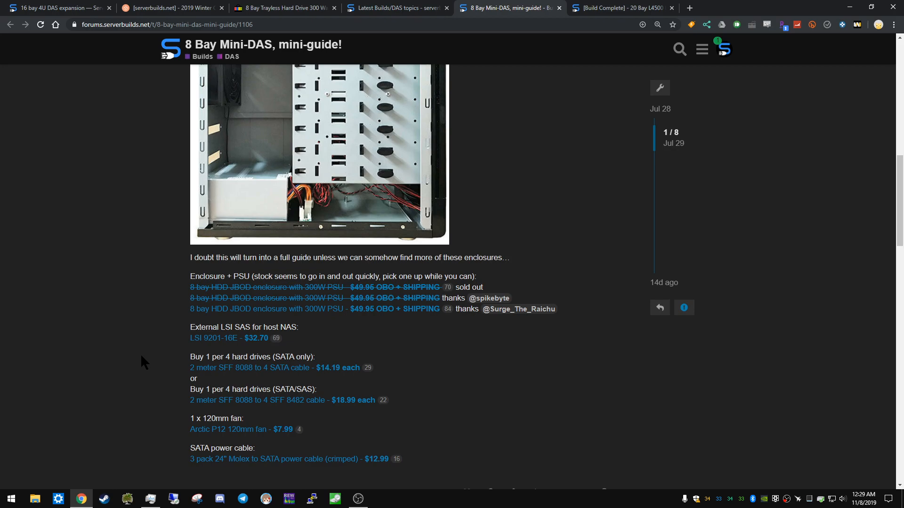
mouse_move(138, 354)
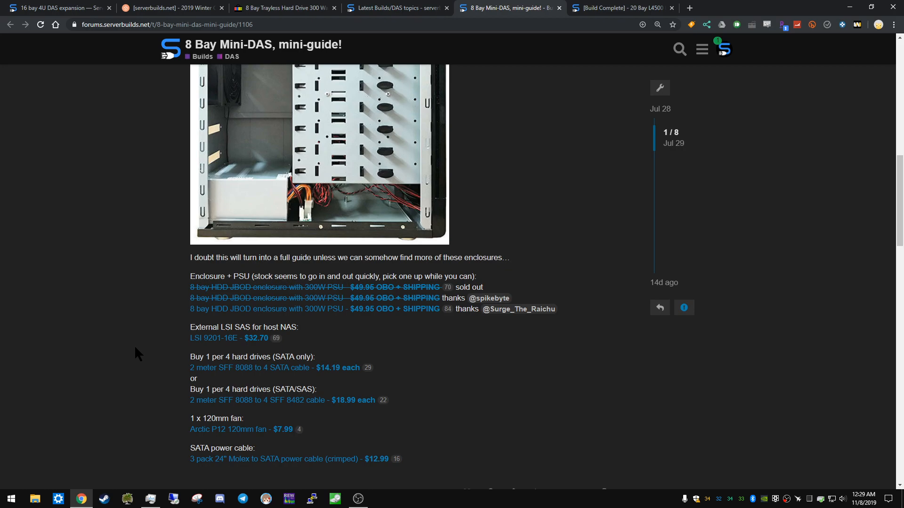
mouse_move(97, 373)
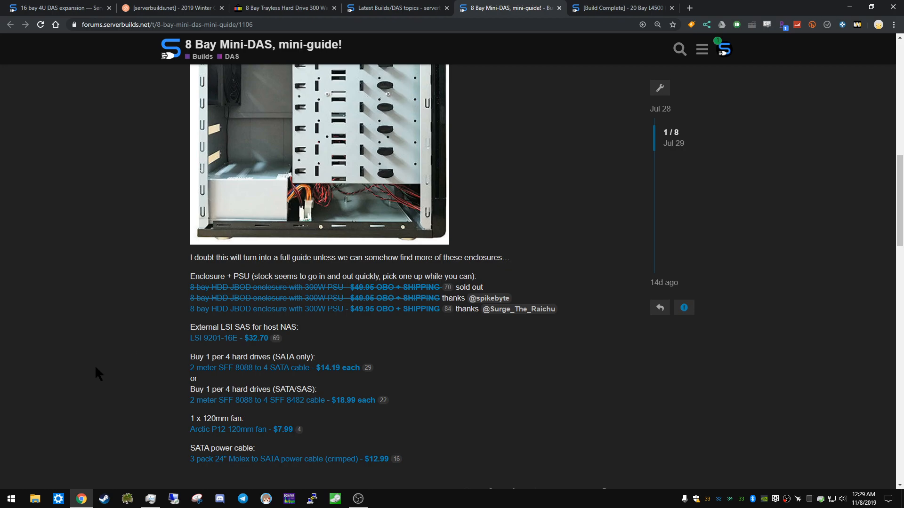
mouse_move(200, 338)
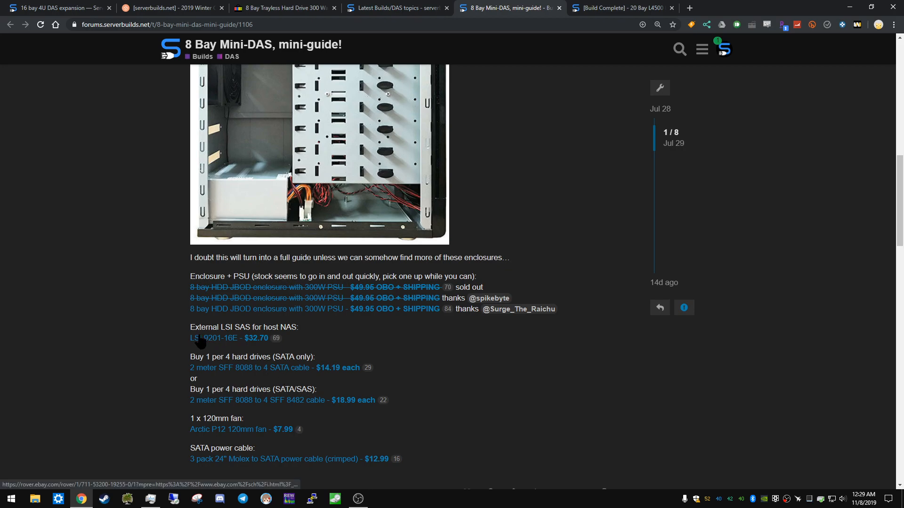
mouse_move(252, 383)
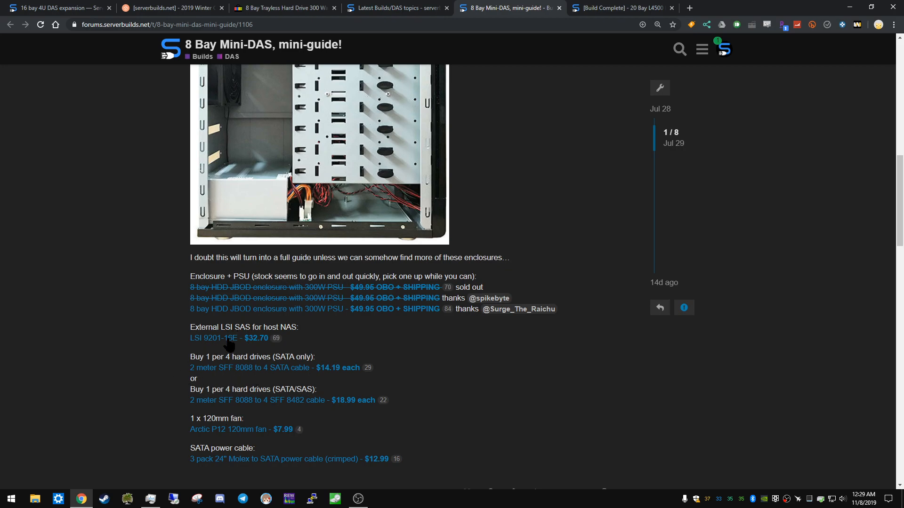
left_click(213, 338)
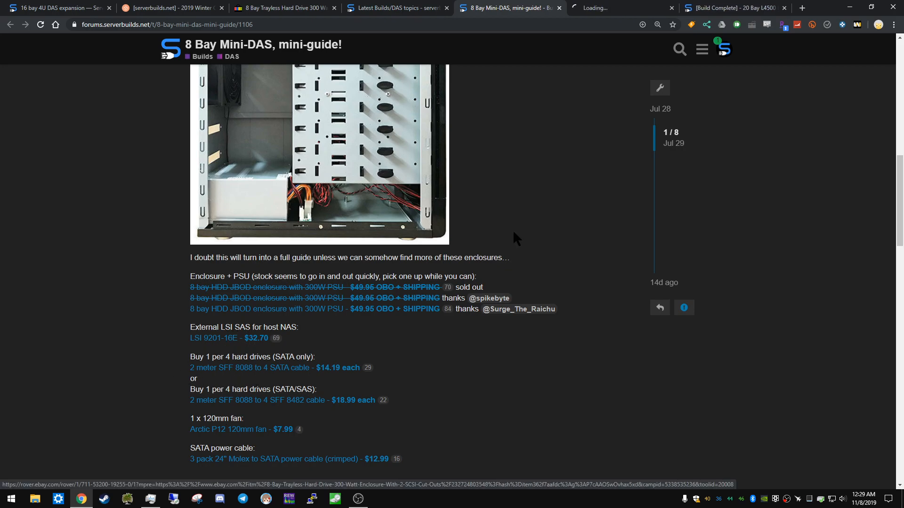
Check the cheapest LSI 9201-16e eBay result at $24.90, then return to the Mini-DAS guide
left_click(214, 339)
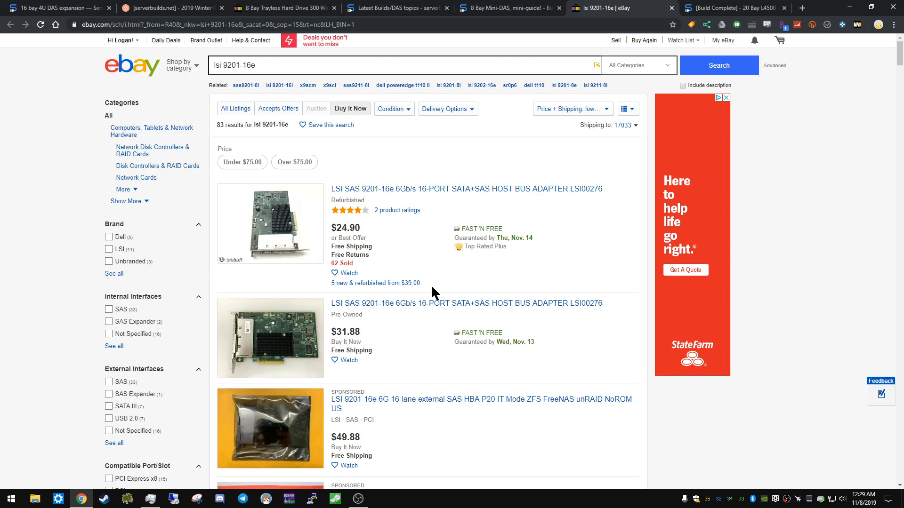
mouse_move(397, 282)
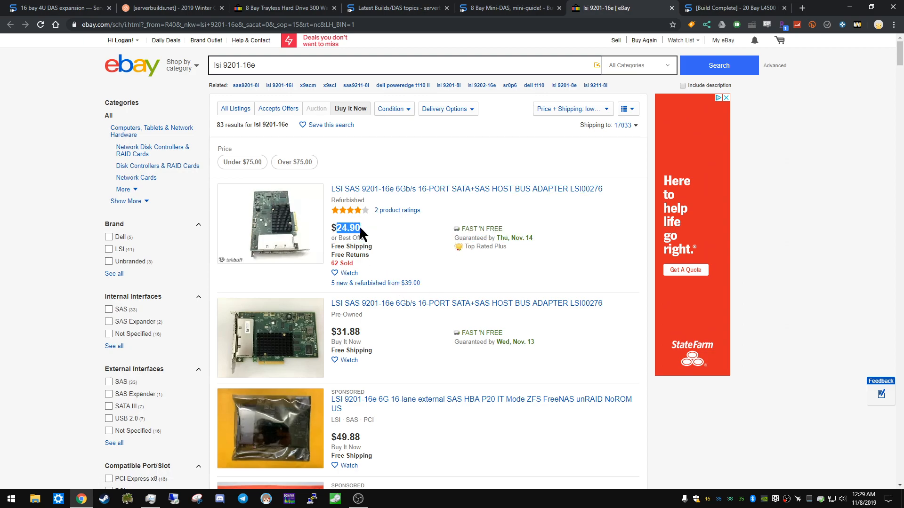
left_click(509, 7)
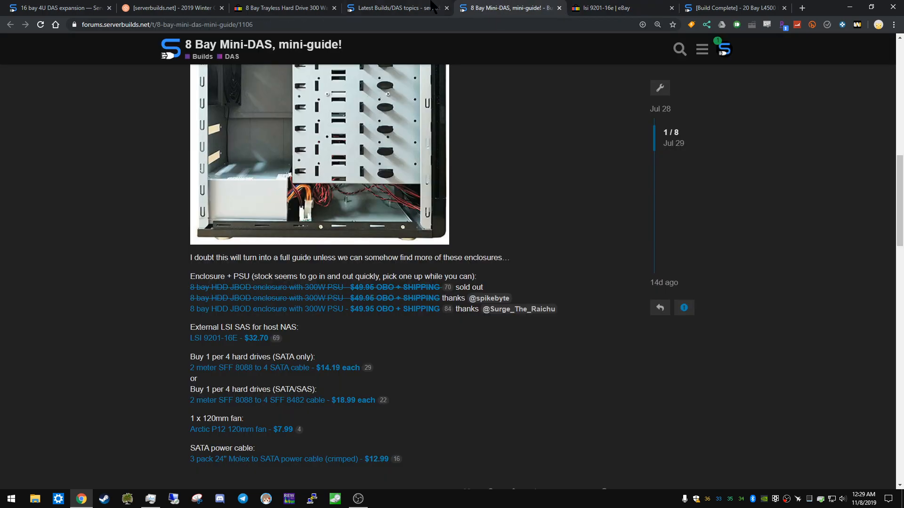
mouse_move(192, 399)
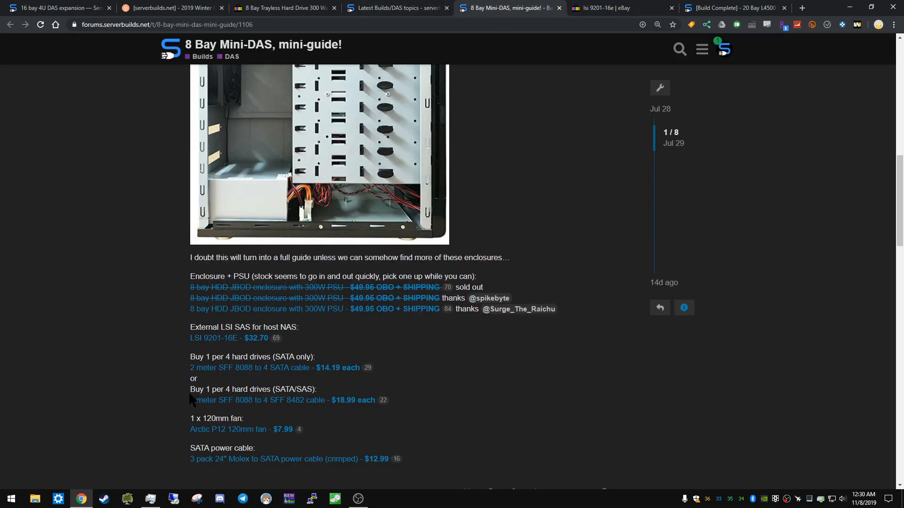
mouse_move(193, 375)
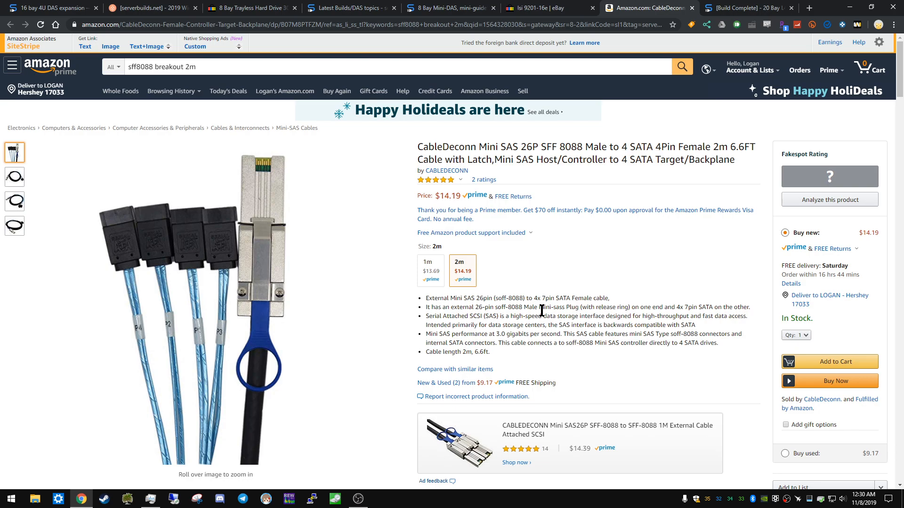
mouse_move(470, 372)
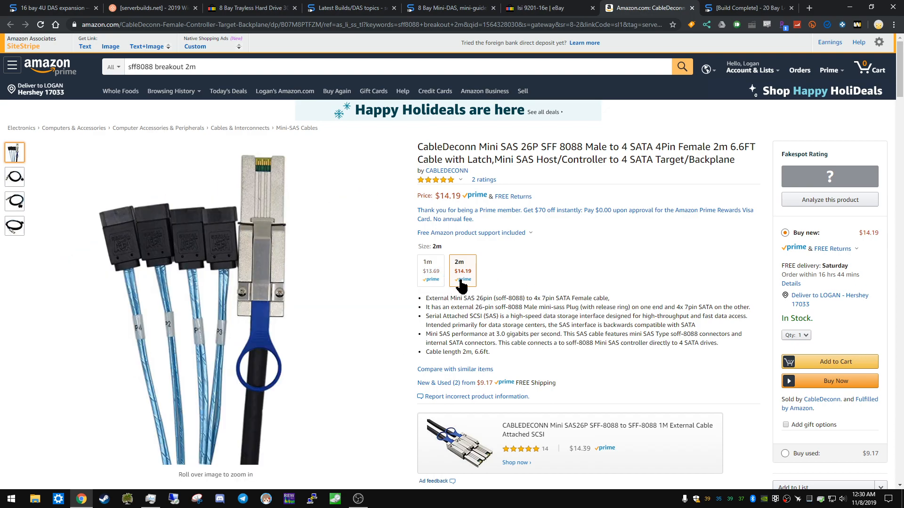
mouse_move(496, 287)
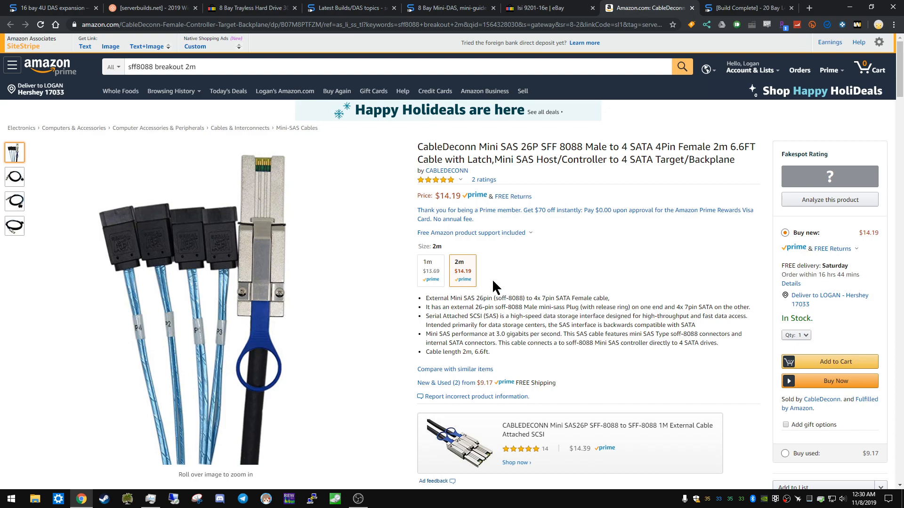
mouse_move(511, 296)
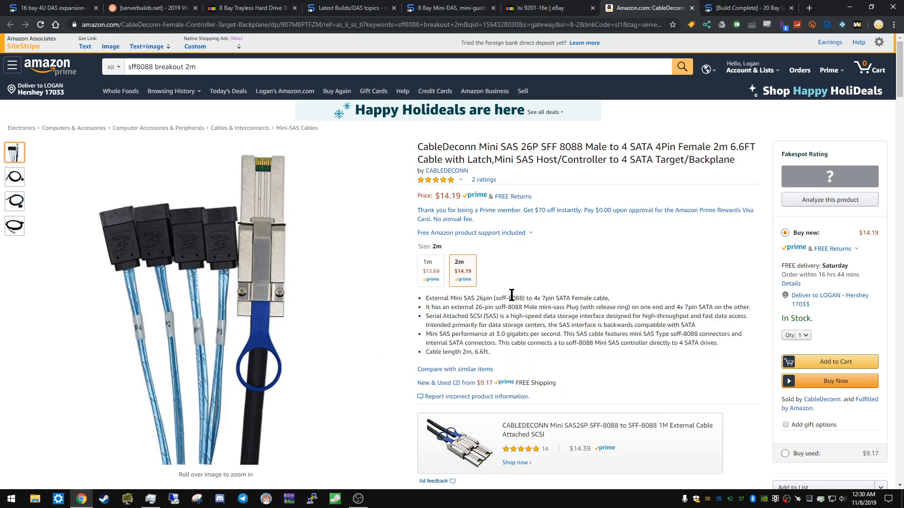
mouse_move(520, 272)
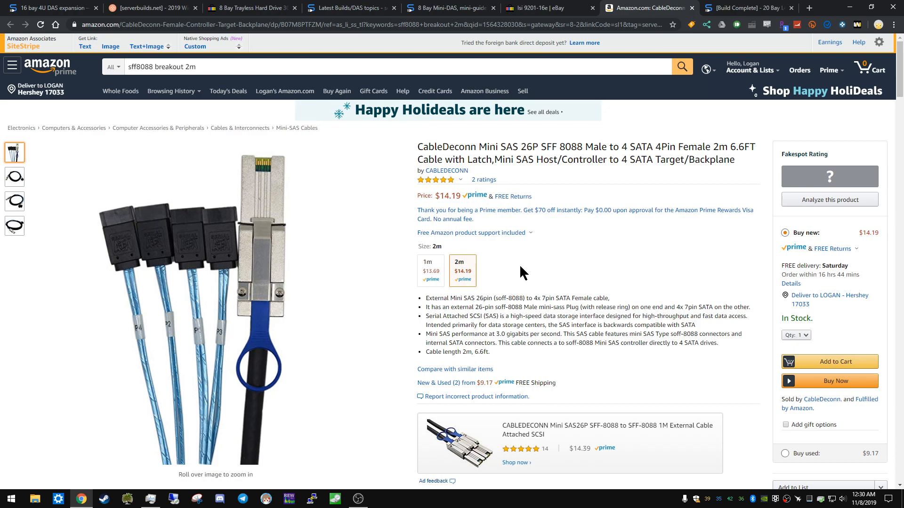
mouse_move(596, 229)
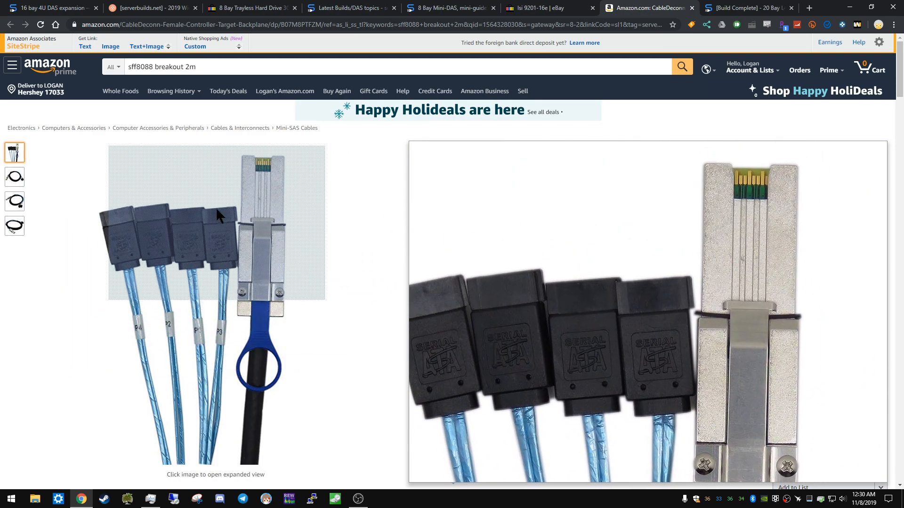
Enlarge the $14.19 CableDeconn SFF-8088 to 4 SATA cable photo, then return to the guide
left_click(216, 222)
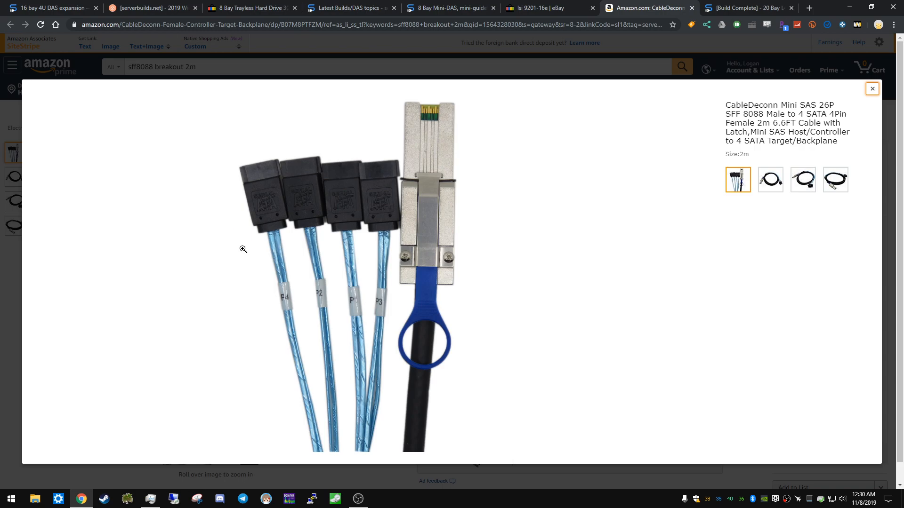
mouse_move(565, 193)
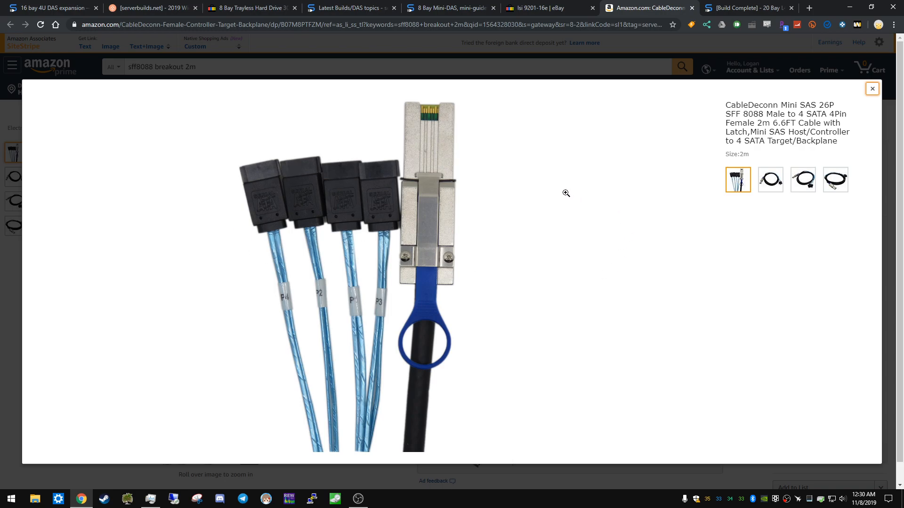
left_click(544, 7)
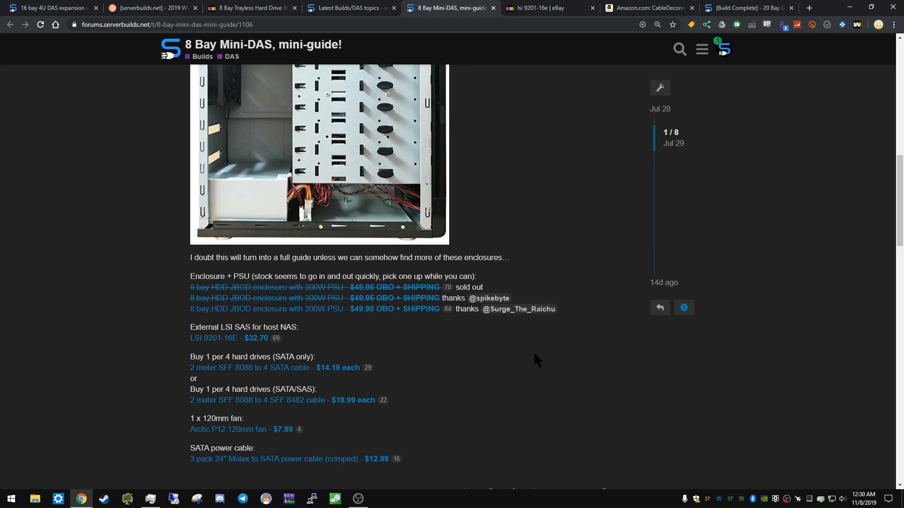
mouse_move(331, 409)
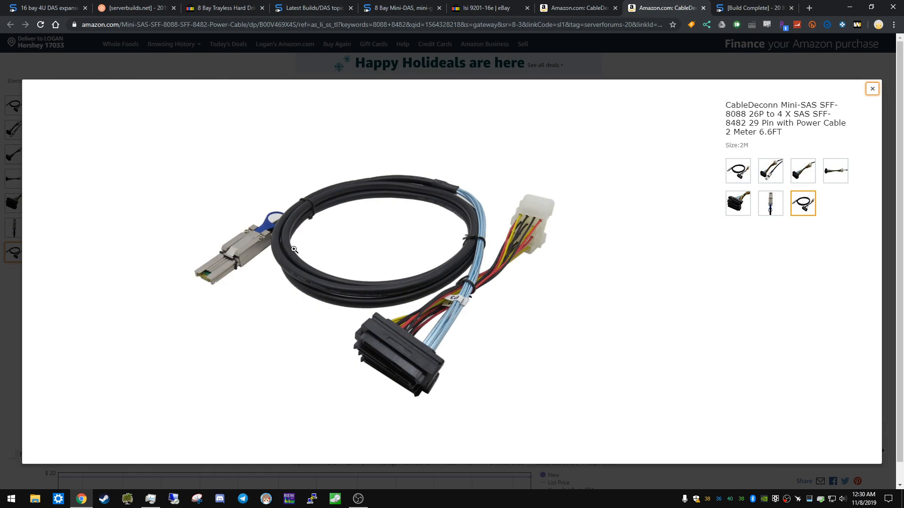
mouse_move(417, 259)
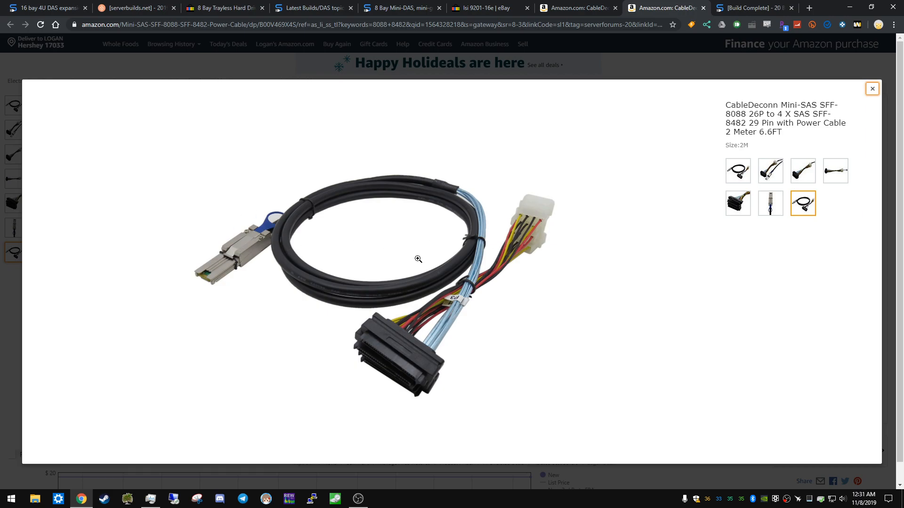
mouse_move(423, 333)
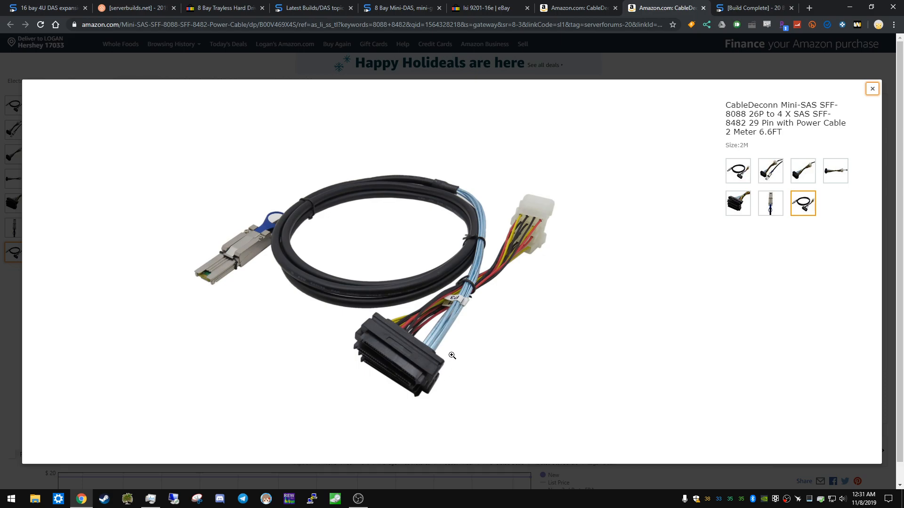
mouse_move(413, 352)
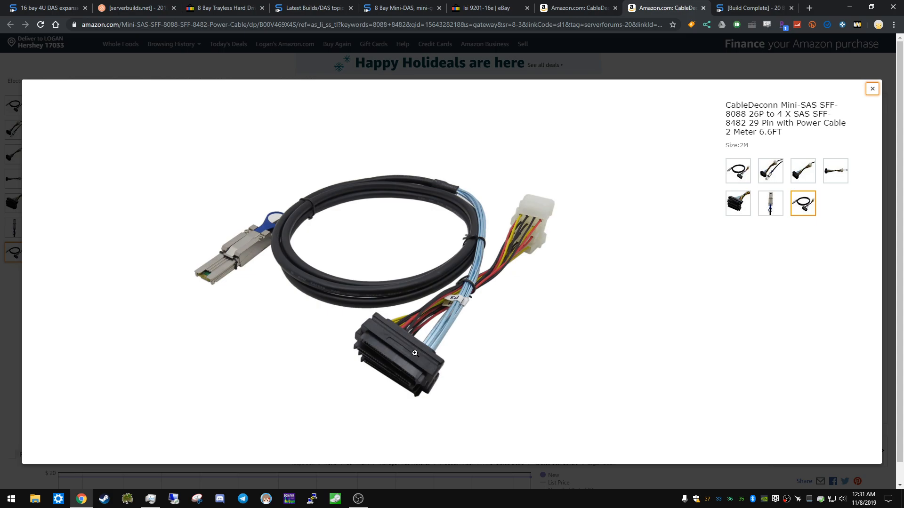
mouse_move(511, 268)
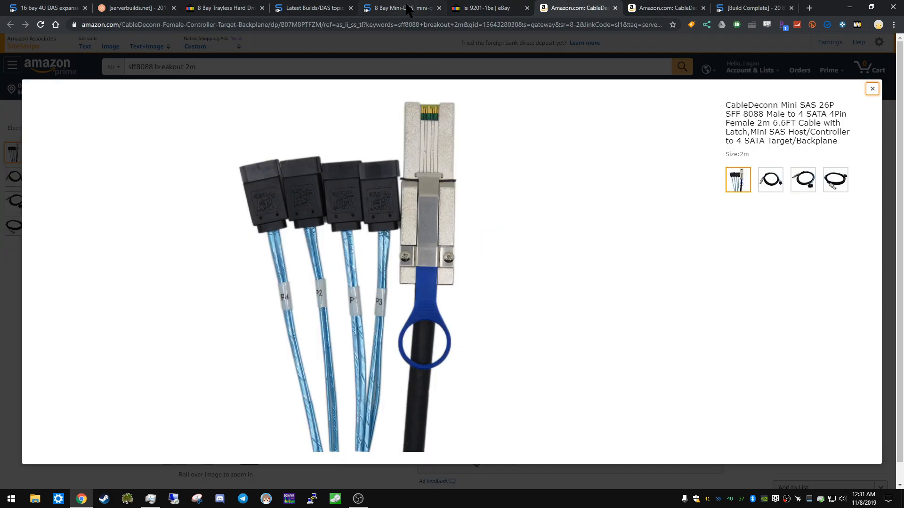
mouse_move(399, 7)
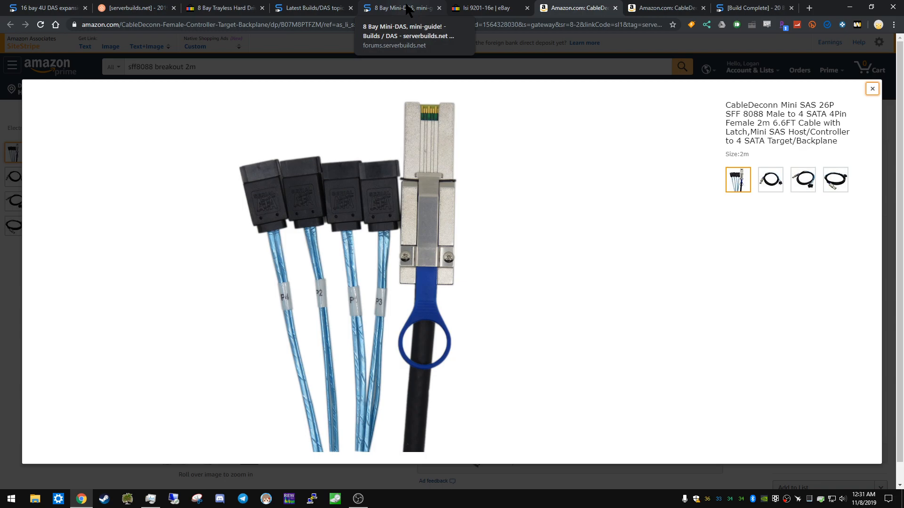
Go back to the 8 Bay Mini-DAS guide after viewing the SFF-8482 cable photos
left_click(400, 8)
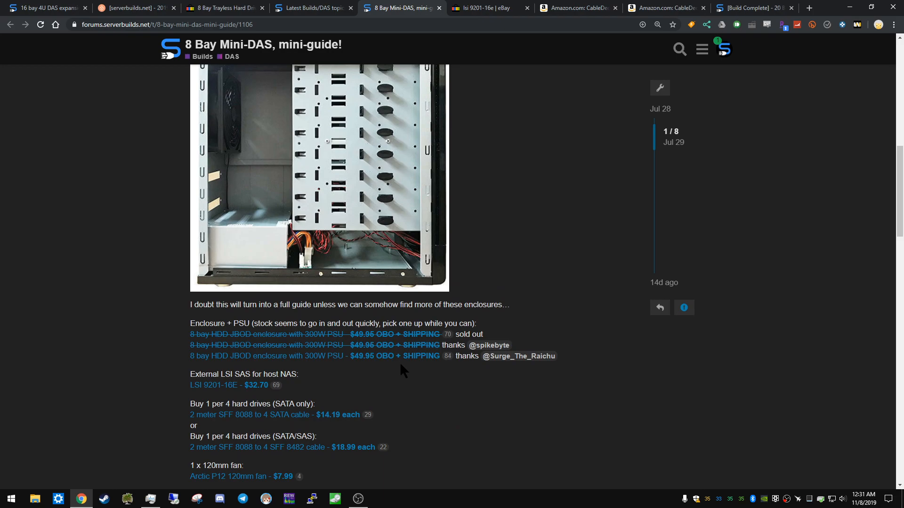
Open the SATA power cable listing ($5.38 Monoprice Molex-to-SATA) in a new tab, then return to the guide
scroll("up", 3)
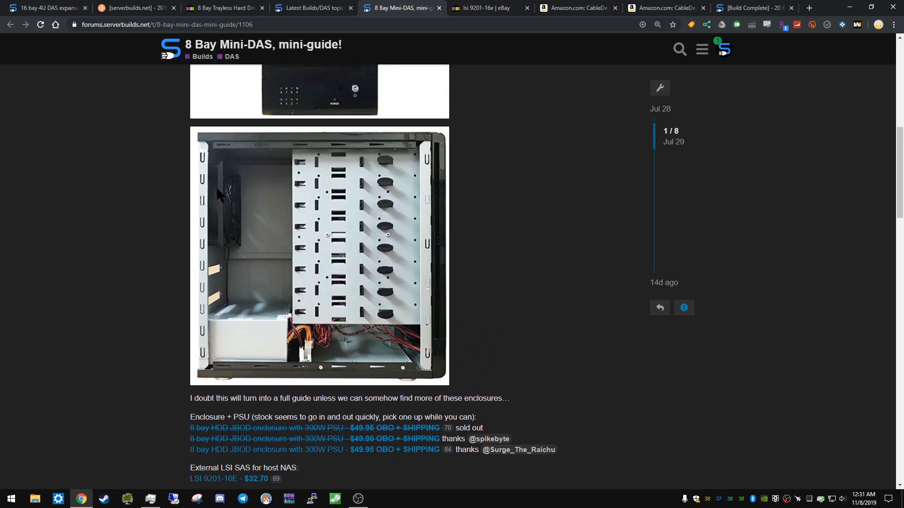
mouse_move(242, 279)
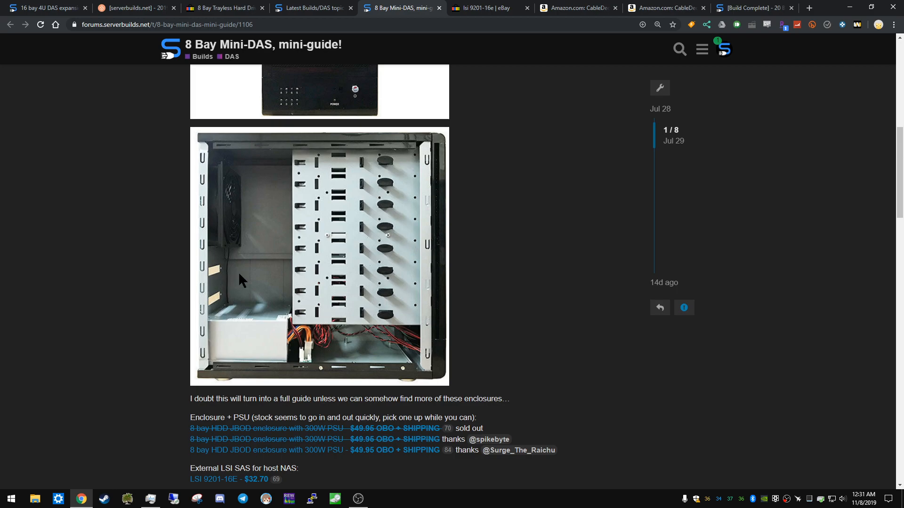
scroll("down", 3)
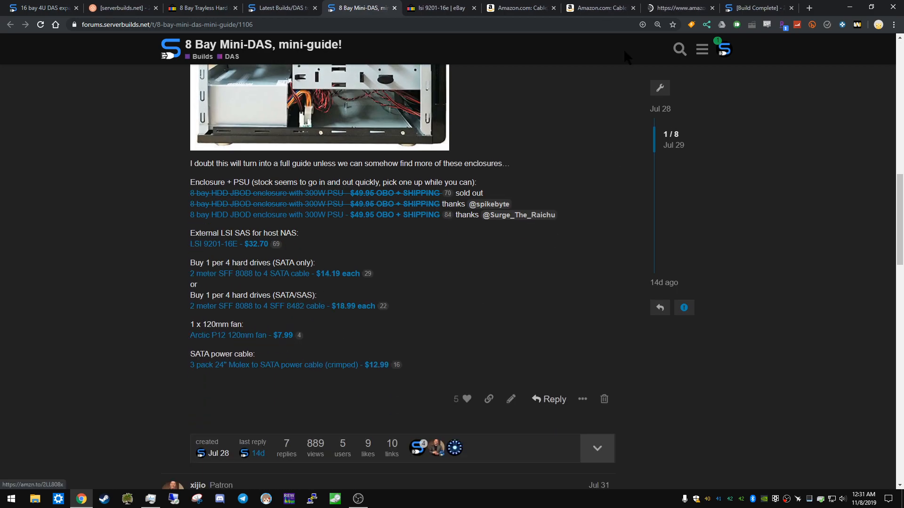
left_click(224, 334)
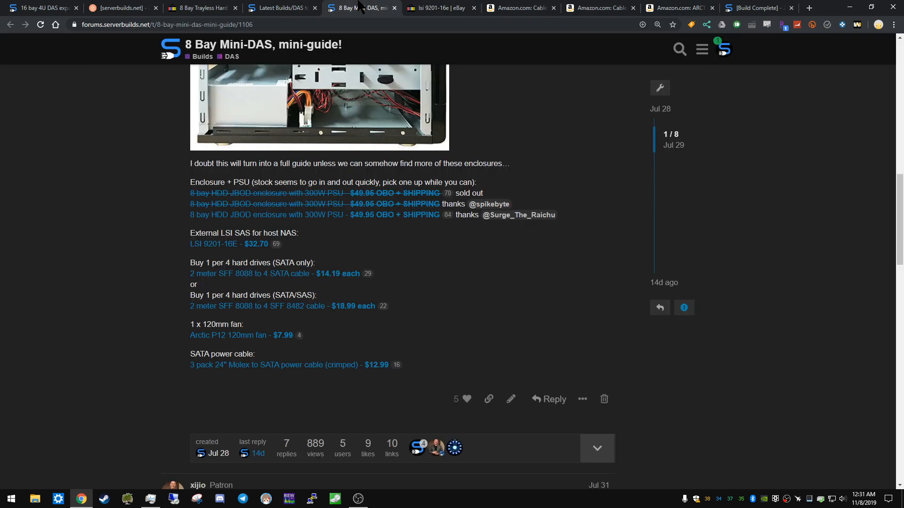
mouse_move(513, 364)
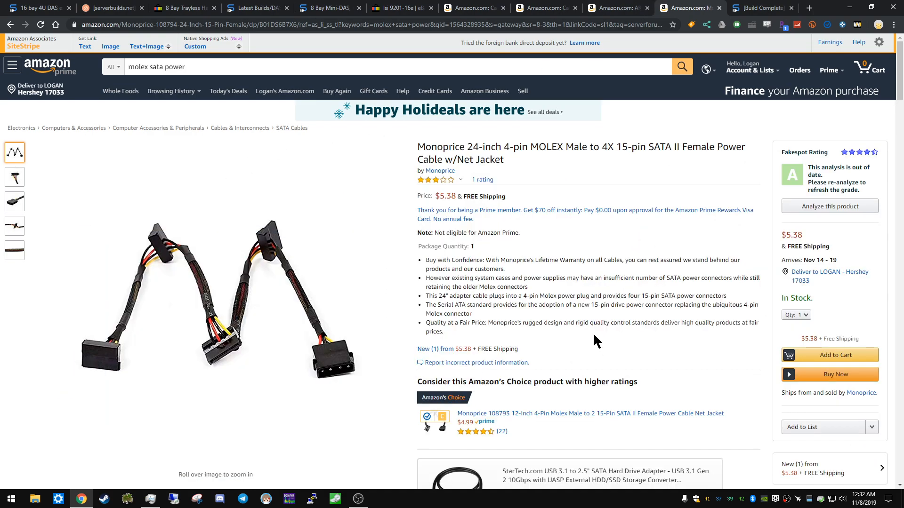
left_click(328, 7)
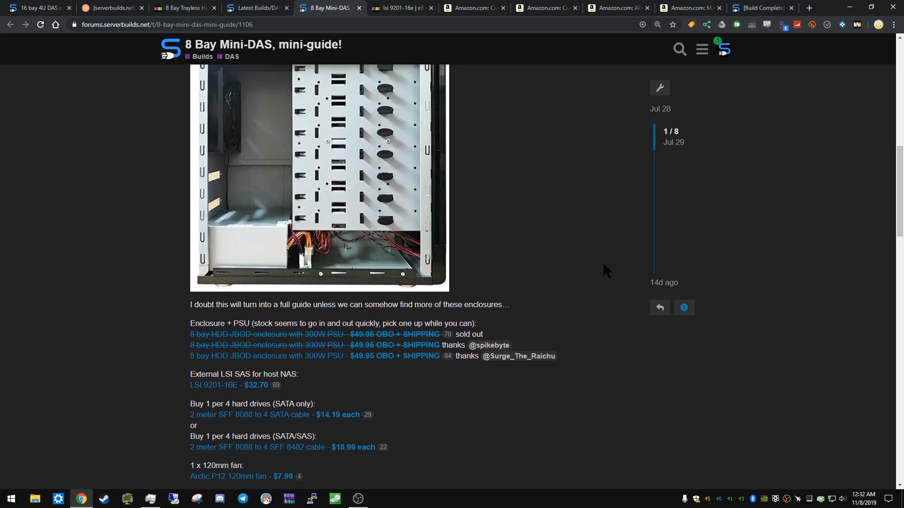
scroll("down", 3)
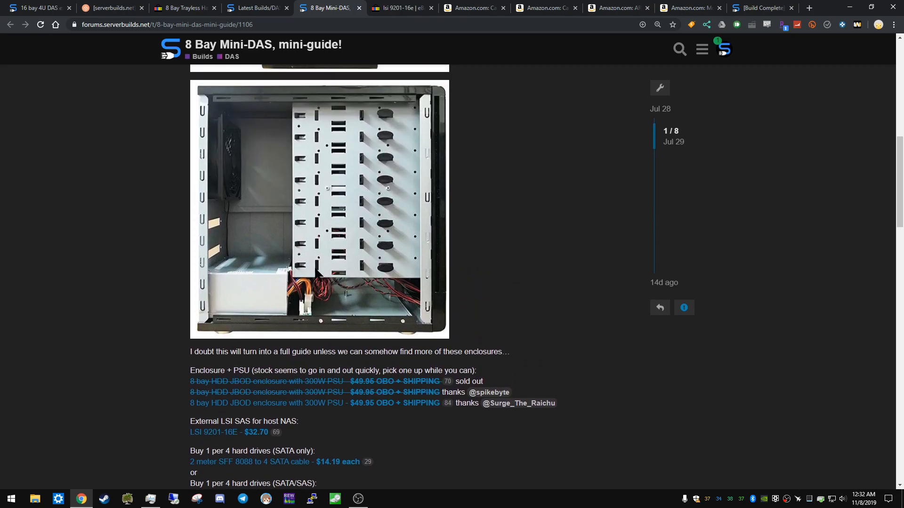
mouse_move(319, 301)
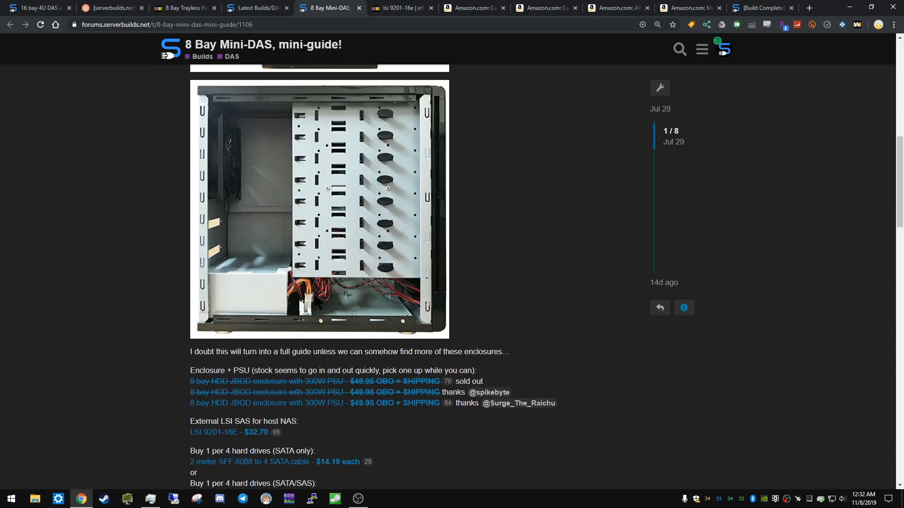
mouse_move(519, 347)
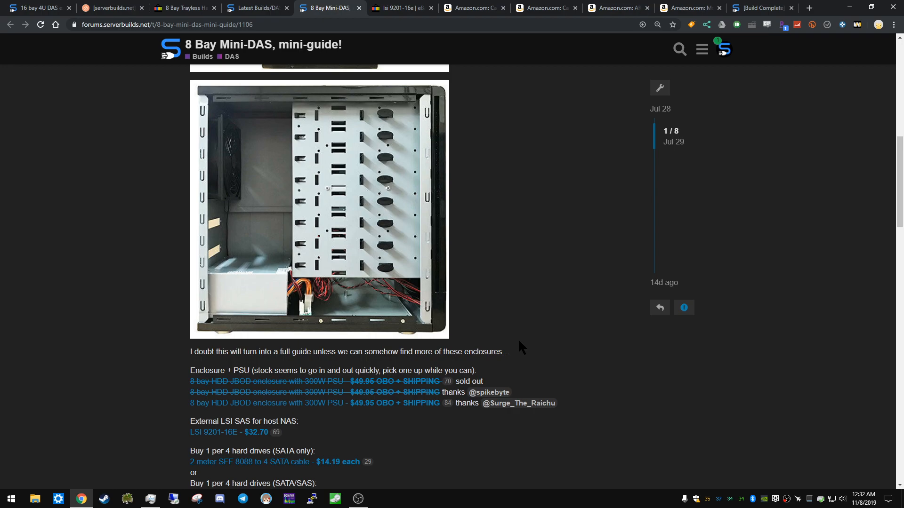
right_click(521, 347)
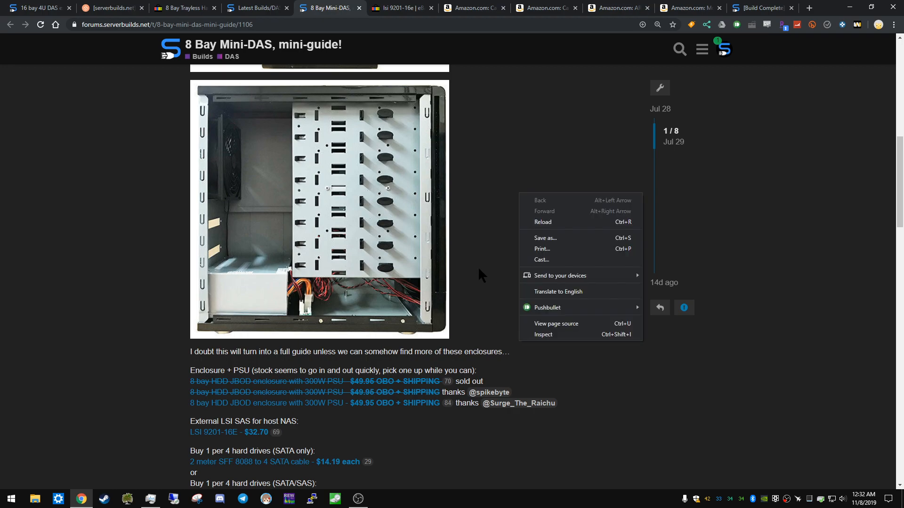
left_click(480, 318)
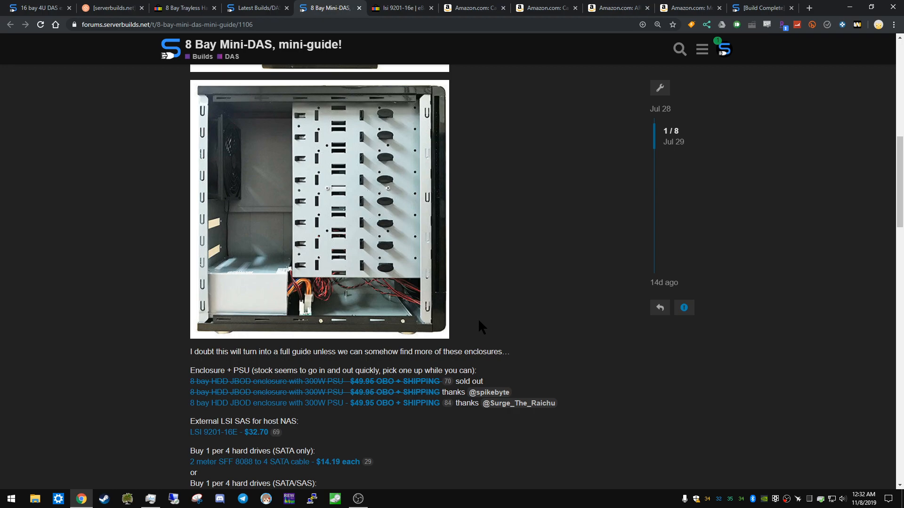
mouse_move(459, 286)
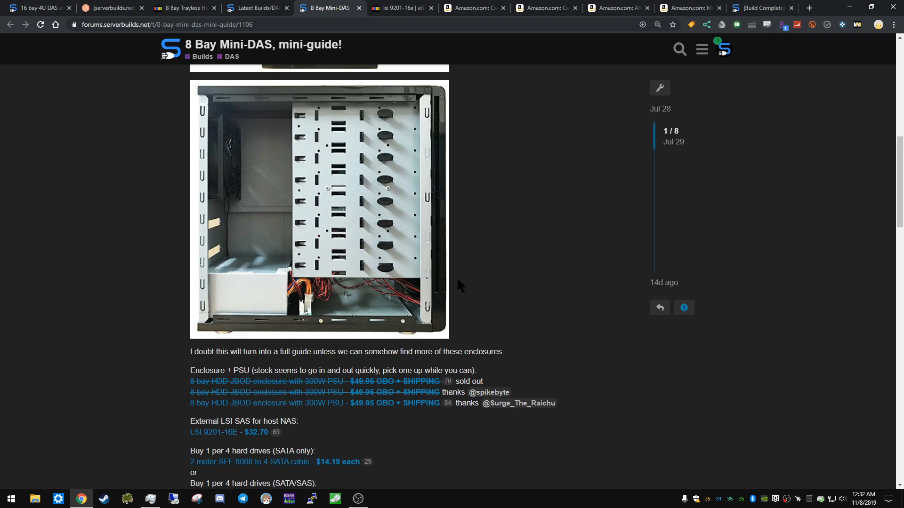
mouse_move(506, 344)
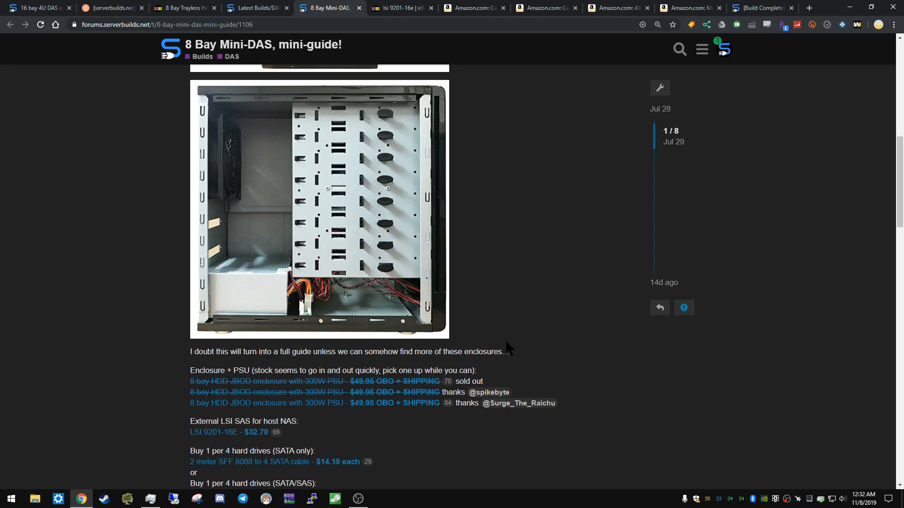
scroll("down", 3)
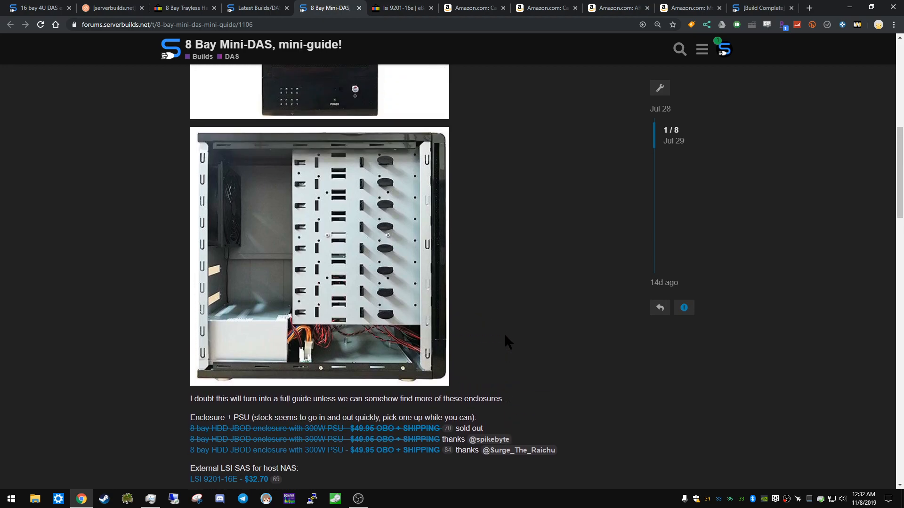
scroll("down", 3)
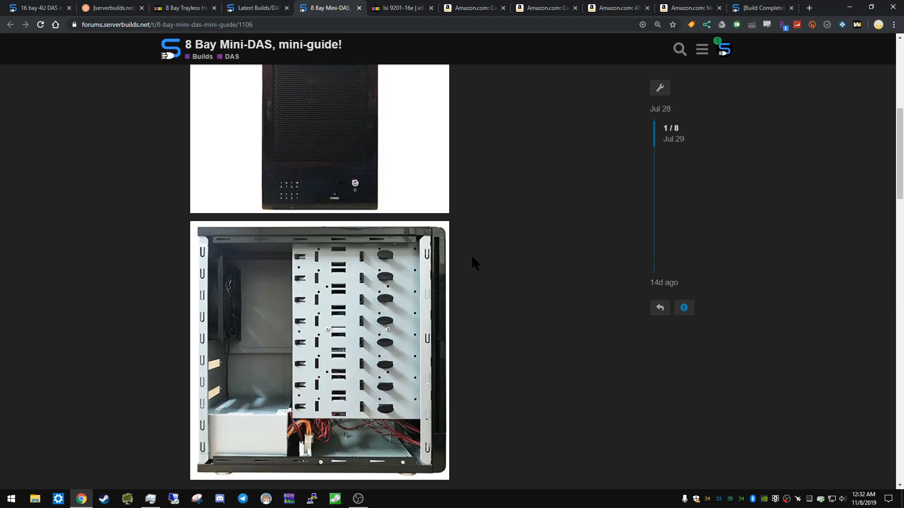
scroll("down", 3)
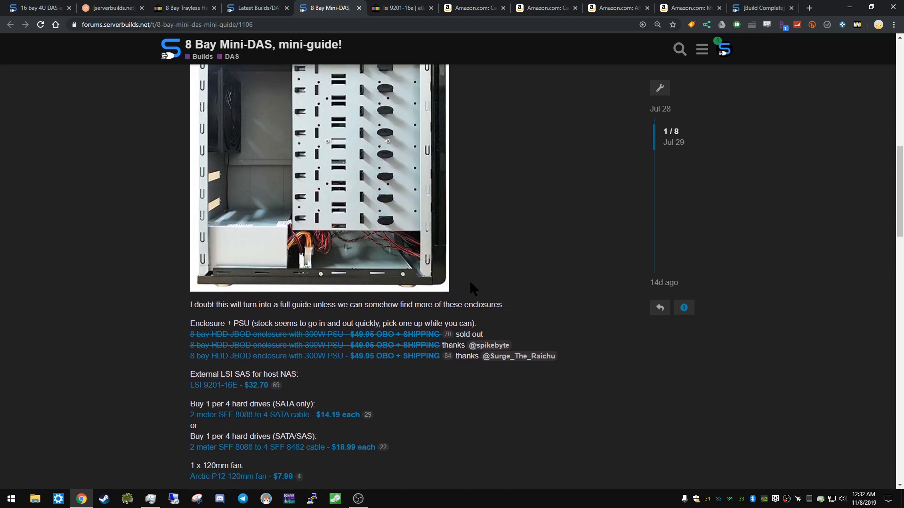
scroll("down", 3)
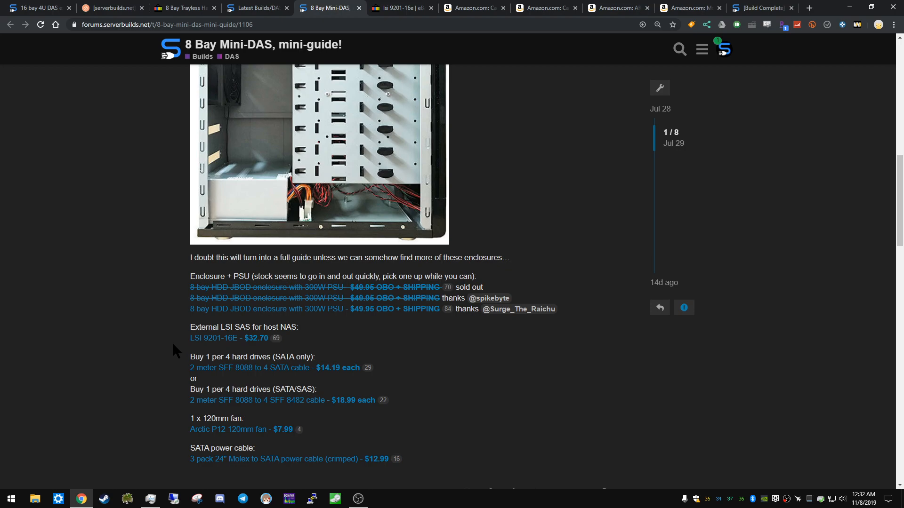
mouse_move(182, 346)
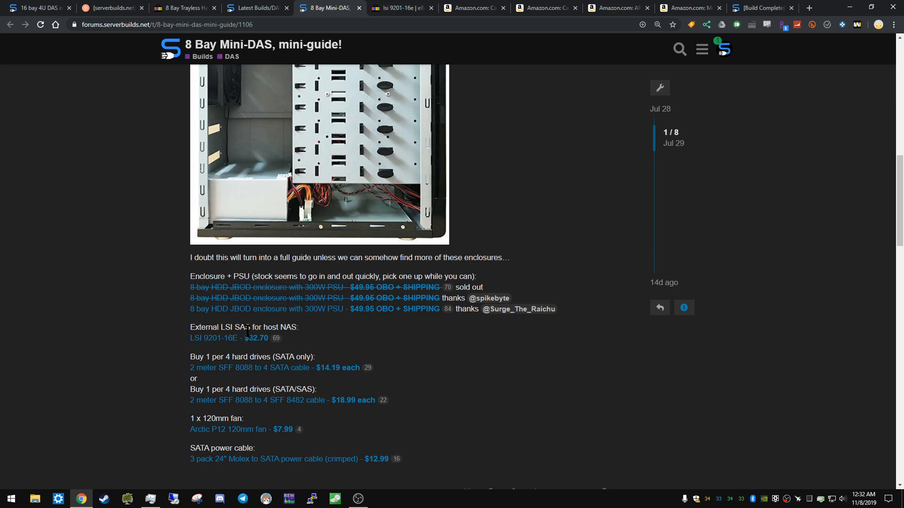
Scroll back through the Mini-DAS guide's parts list to the enclosure front photo
scroll("down", 3)
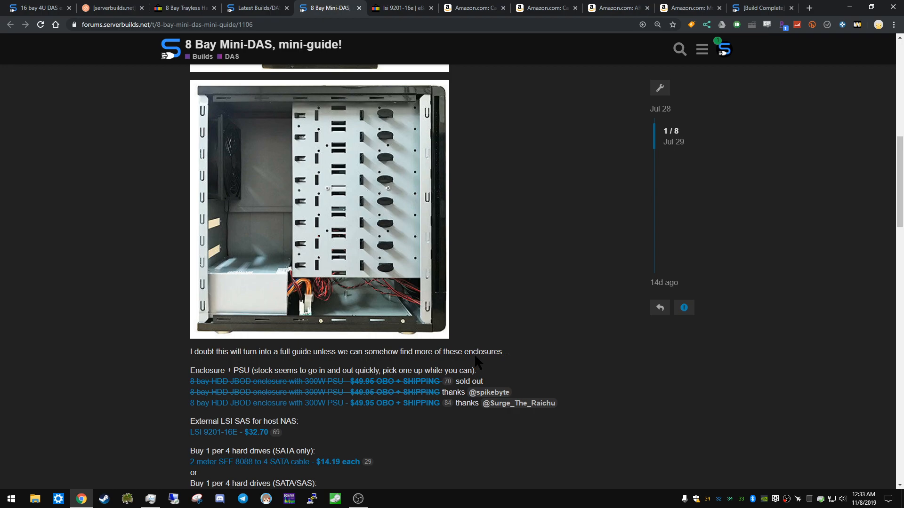
mouse_move(386, 445)
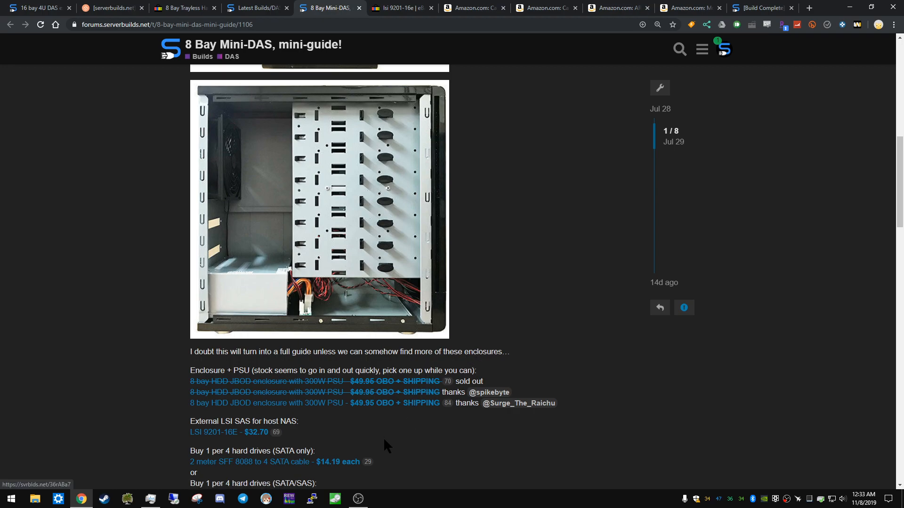
mouse_move(236, 452)
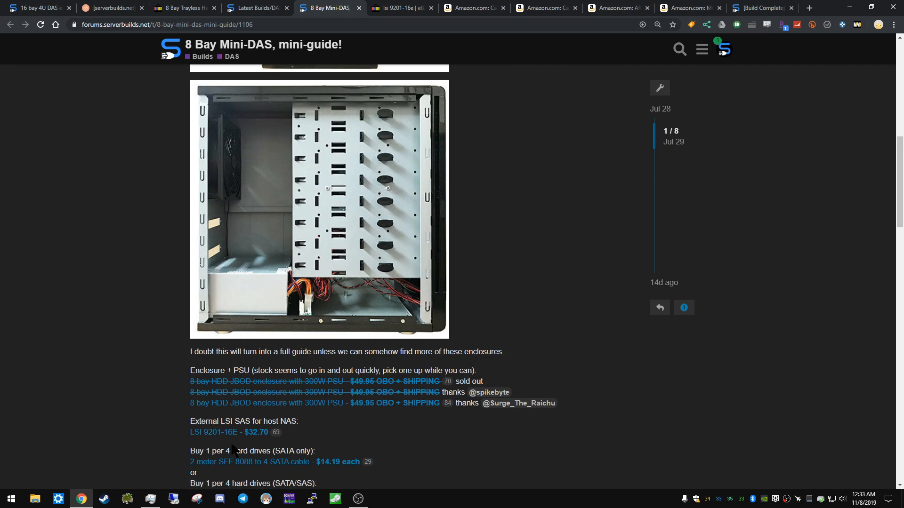
scroll("down", 3)
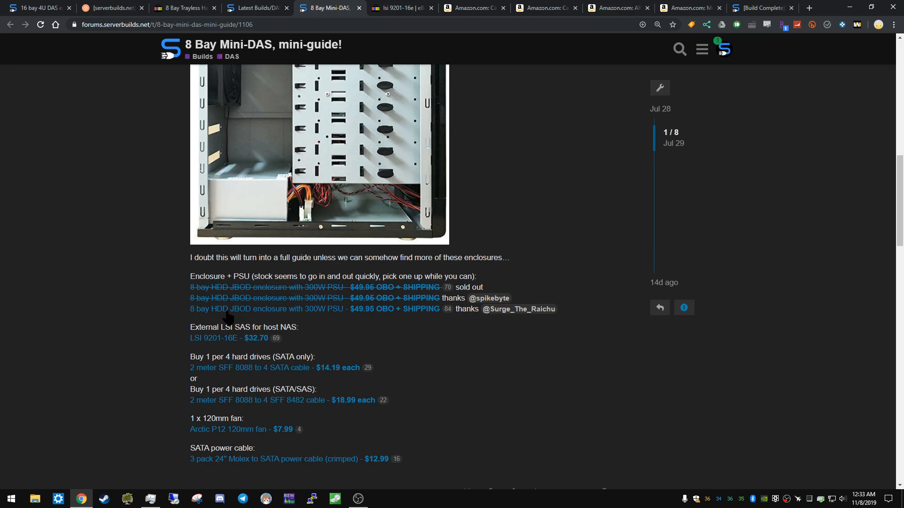
mouse_move(363, 317)
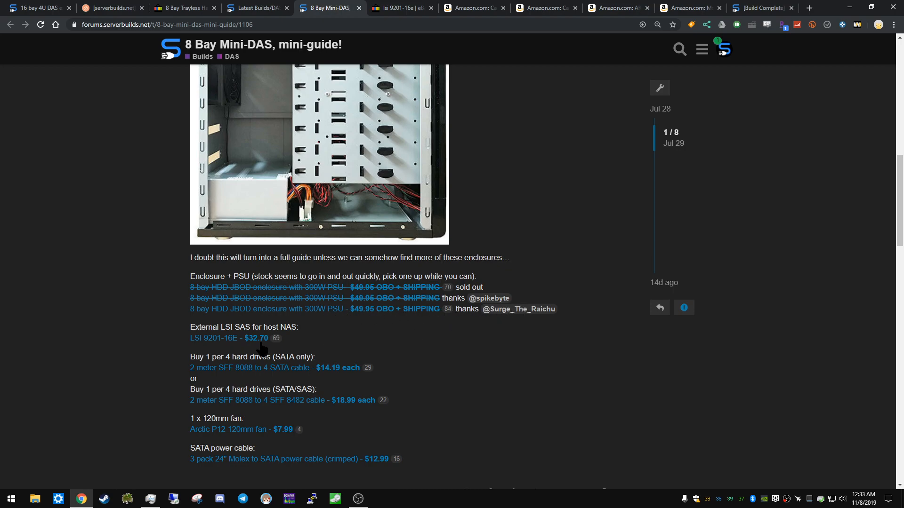
mouse_move(291, 373)
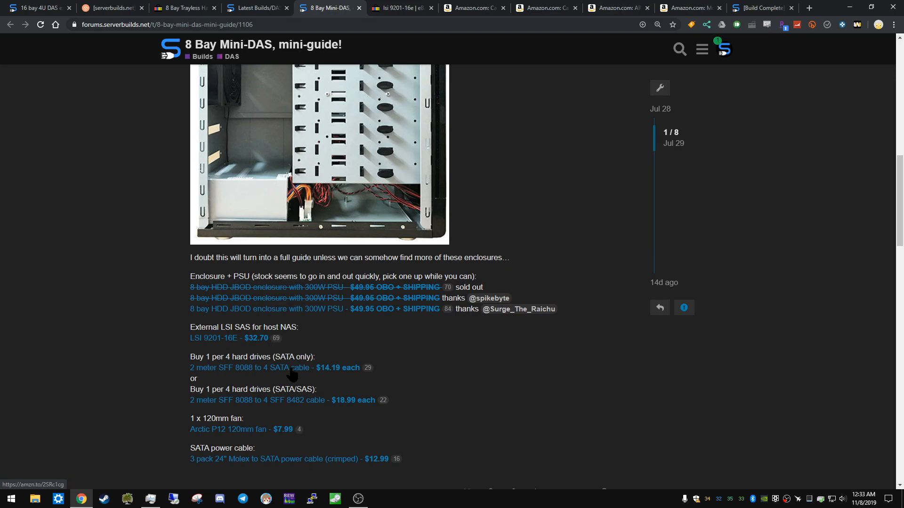
mouse_move(354, 444)
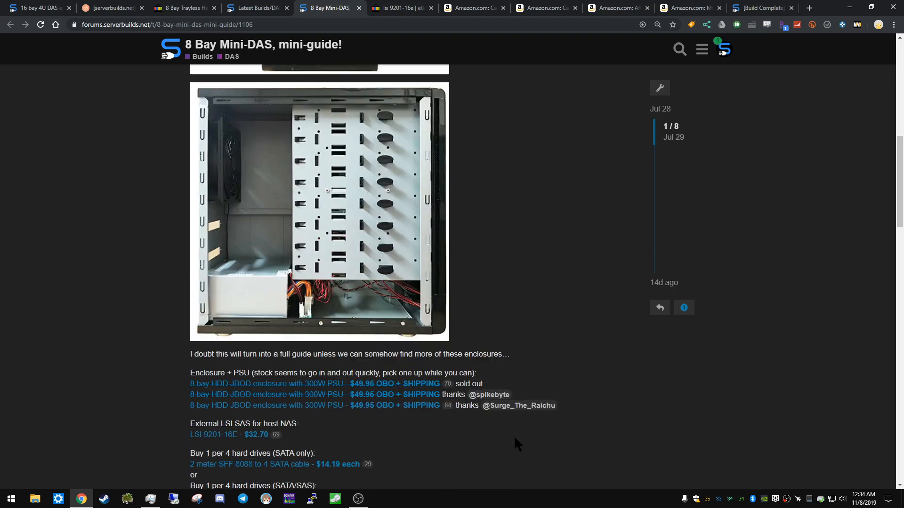
scroll("down", 3)
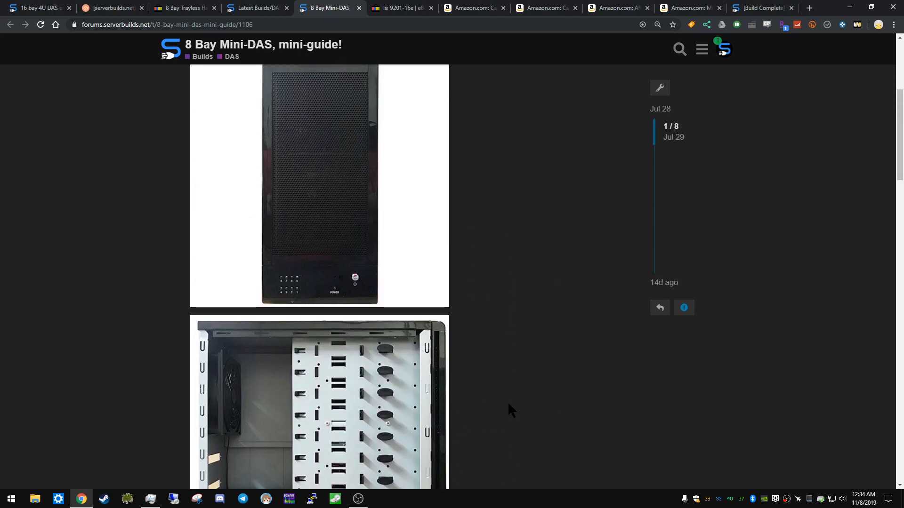
mouse_move(530, 134)
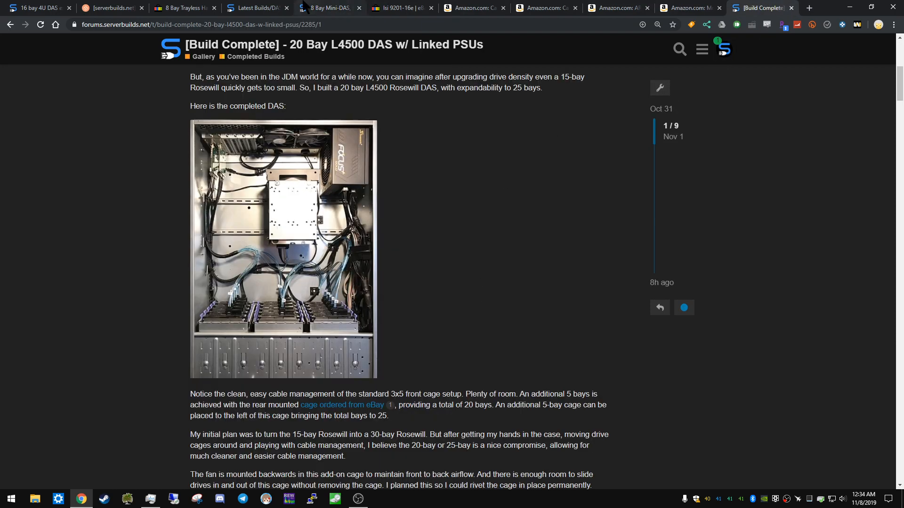
Switch to the 16 Bay 4U DAS guide and scroll through its Chassis, Components, Cables and Cooling sections
left_click(257, 7)
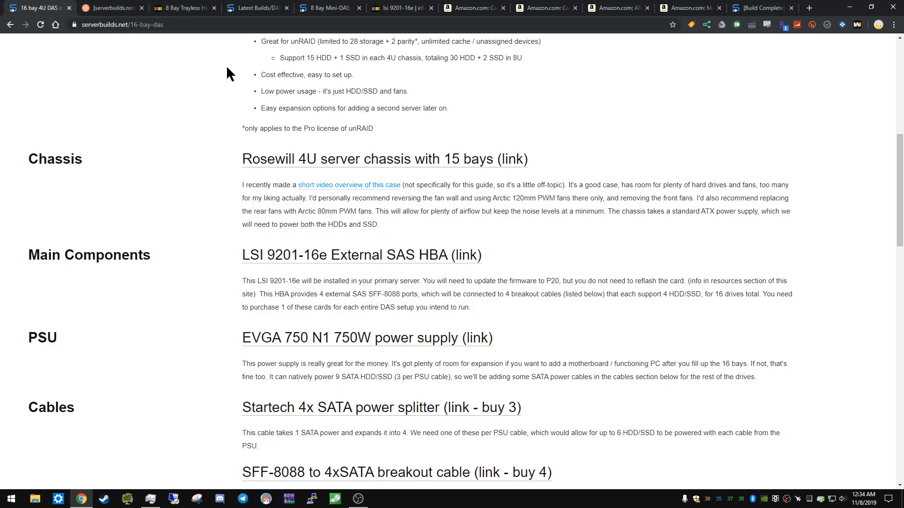
scroll("down", 3)
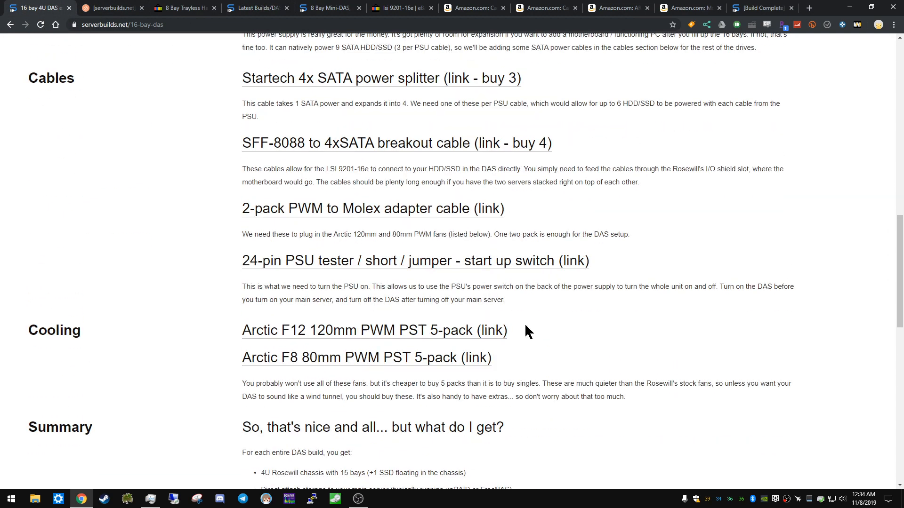
scroll("up", 3)
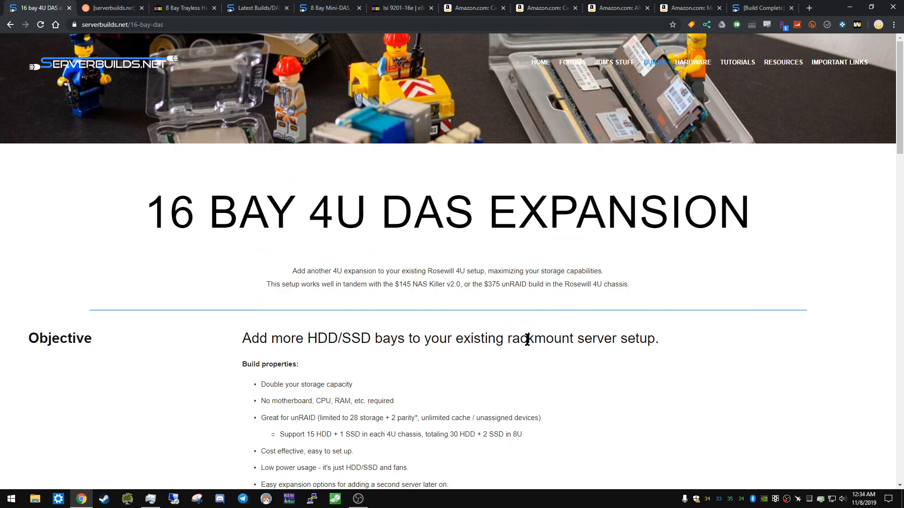
scroll("down", 3)
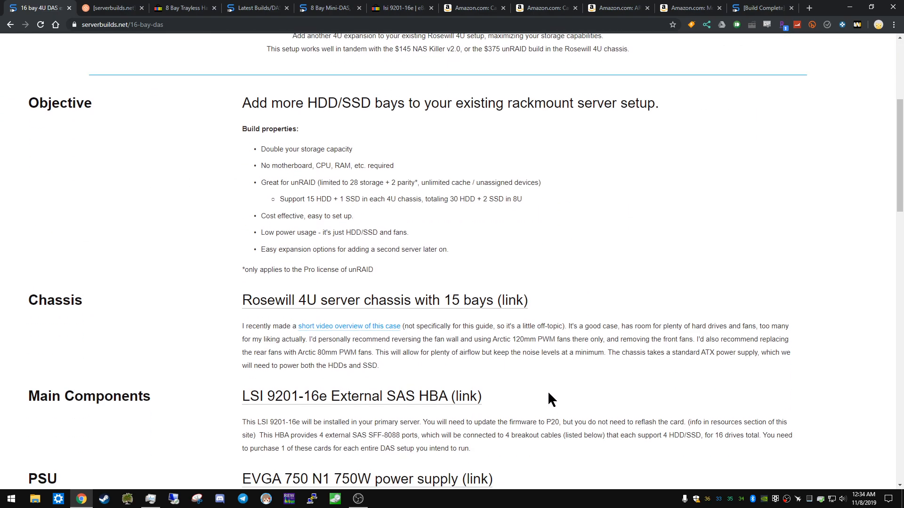
scroll("down", 3)
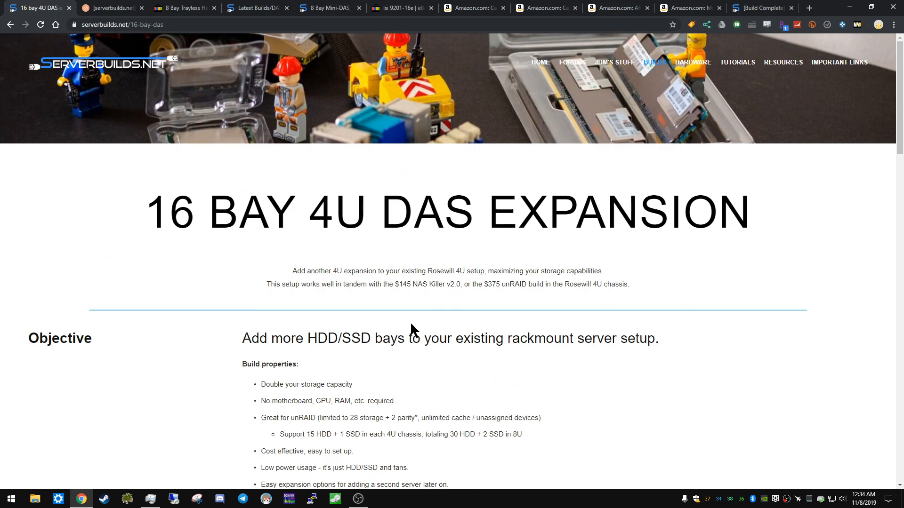
mouse_move(759, 13)
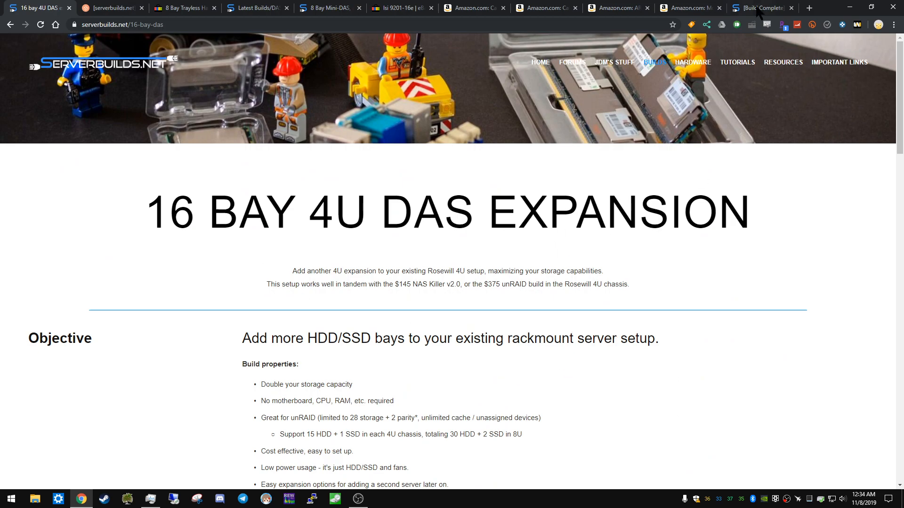
Switch to the '[Build Complete]' 20 Bay L4500 DAS thread tab
left_click(761, 8)
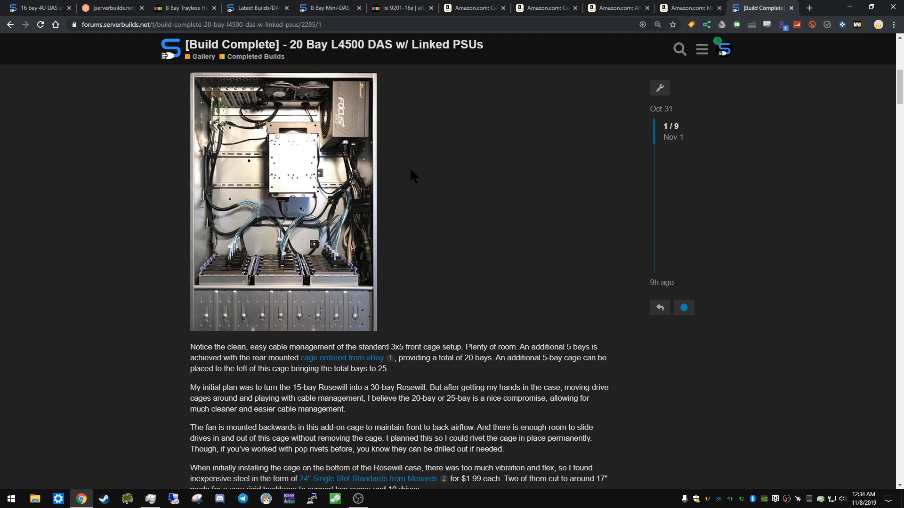
mouse_move(396, 174)
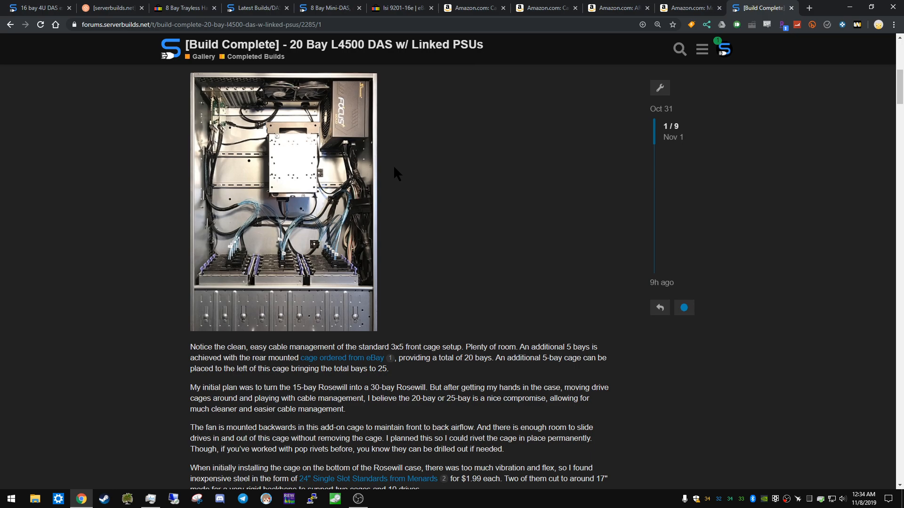
Switch to the 8 Bay Mini-DAS tab and scroll through its enclosure photos and parts list
left_click(329, 8)
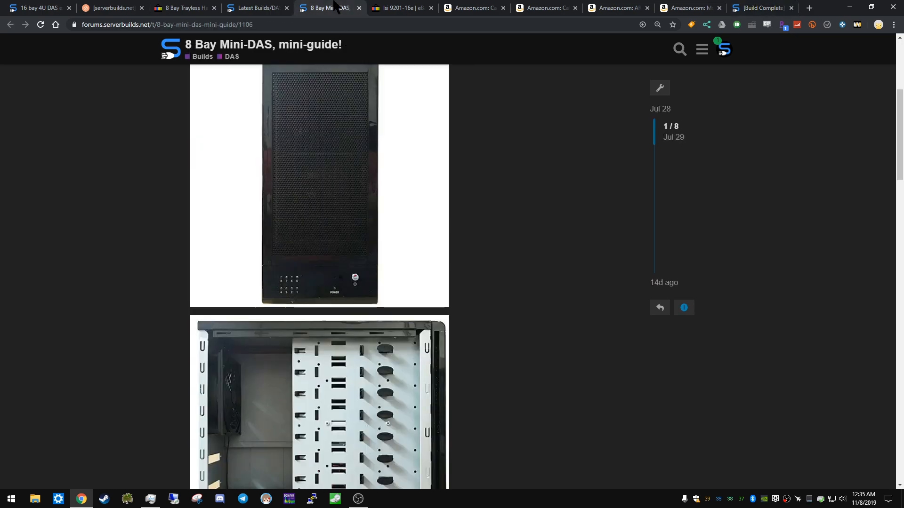
scroll("down", 3)
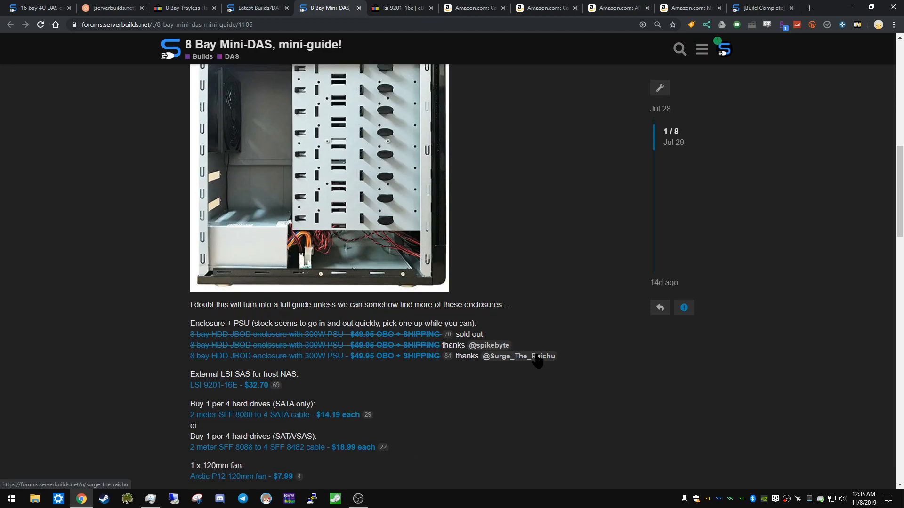
scroll("down", 3)
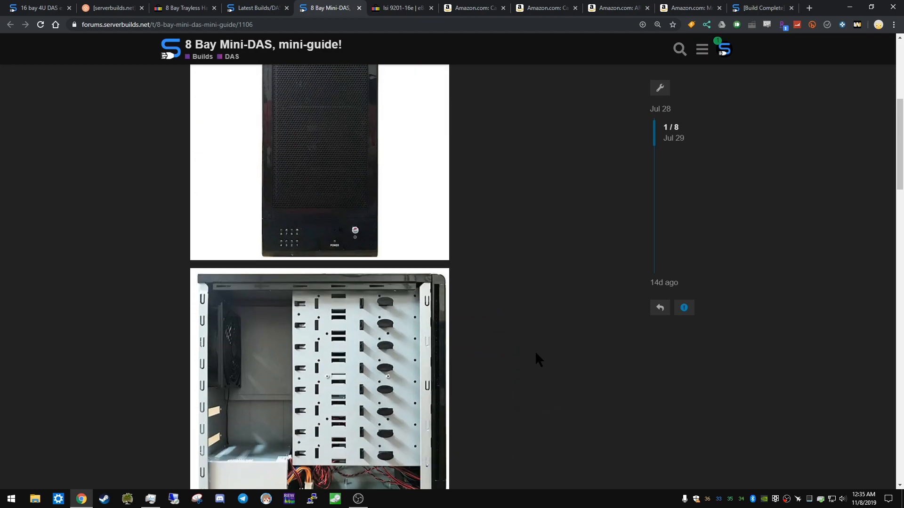